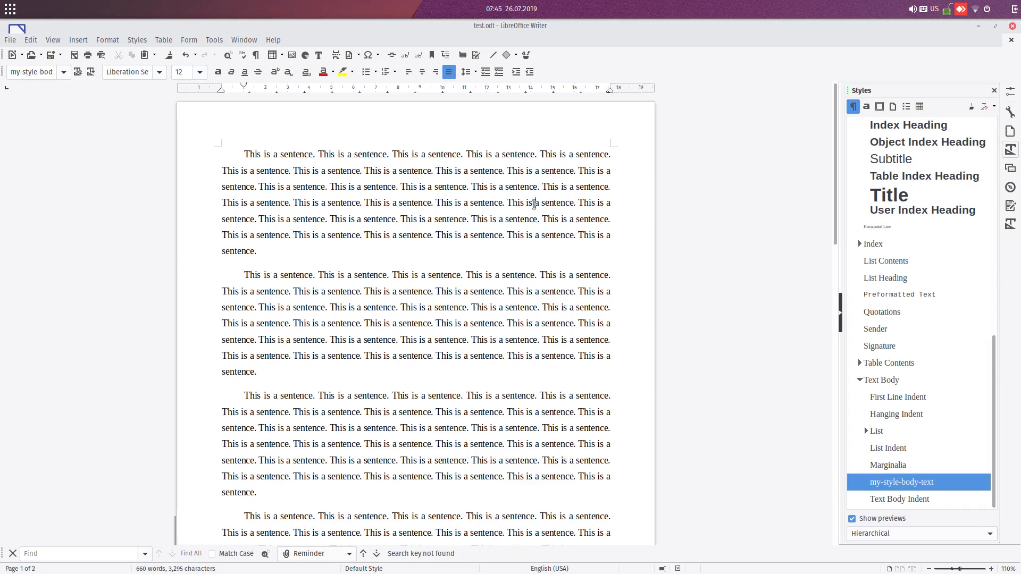
Step: Enable Show numbering in Line Numbering so every line of test.odt is numbered
left_click(1009, 569)
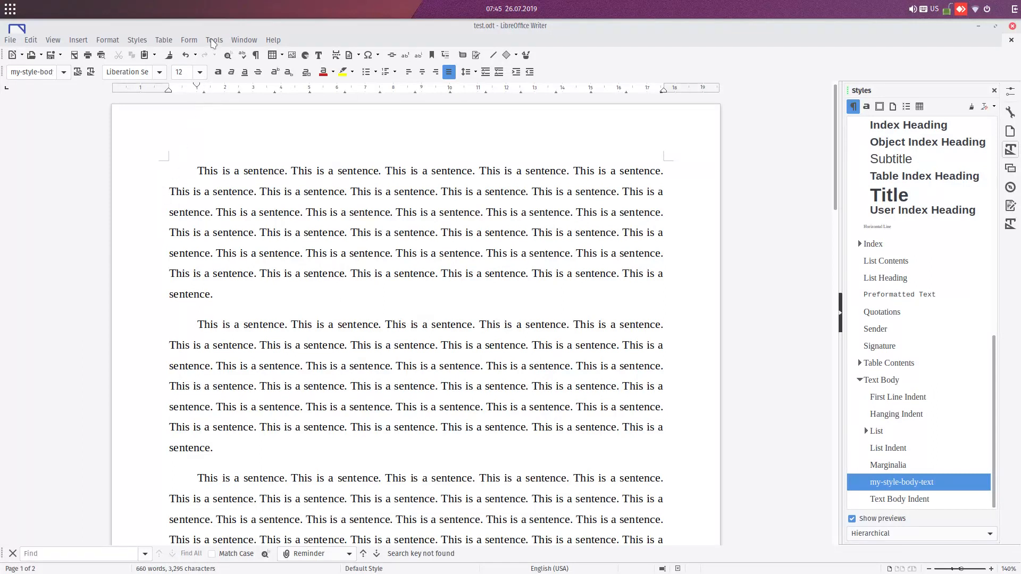
left_click(214, 40)
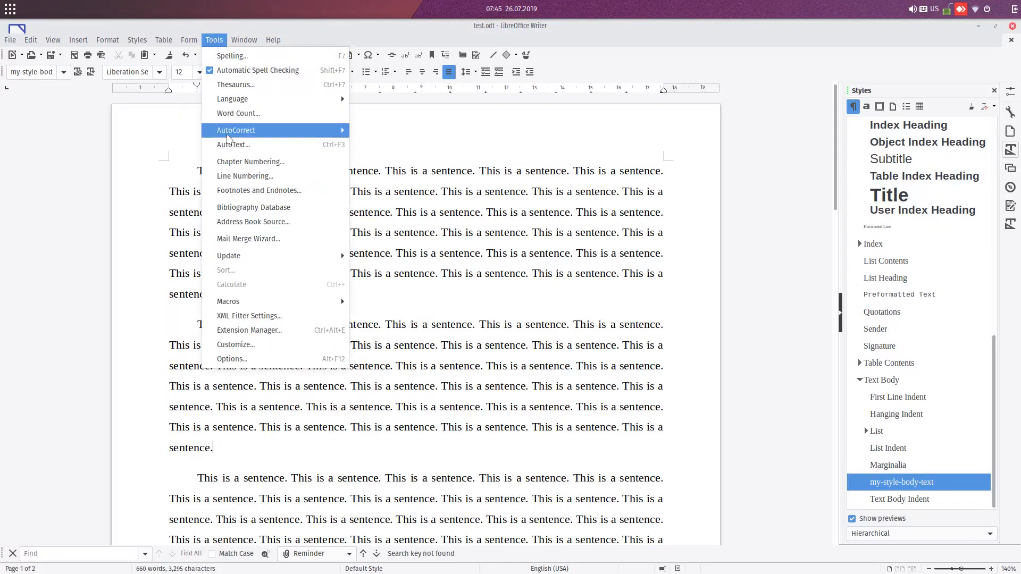
mouse_move(245, 176)
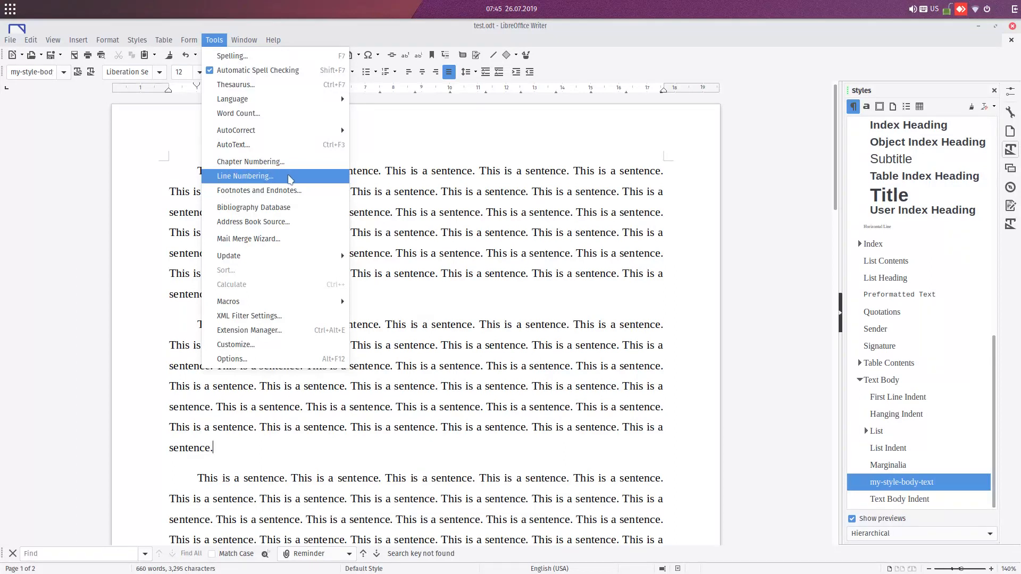
left_click(244, 177)
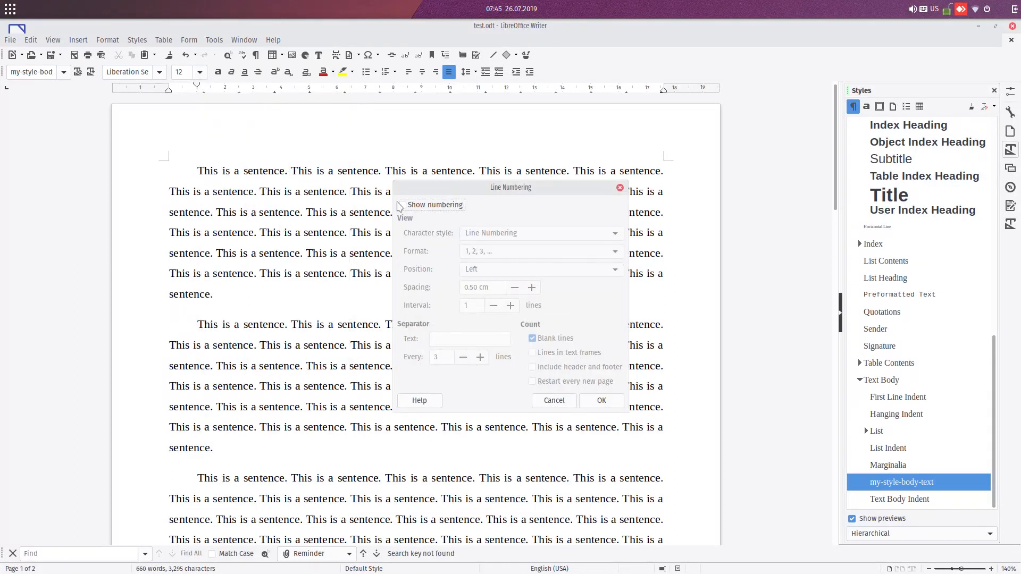
left_click(402, 204)
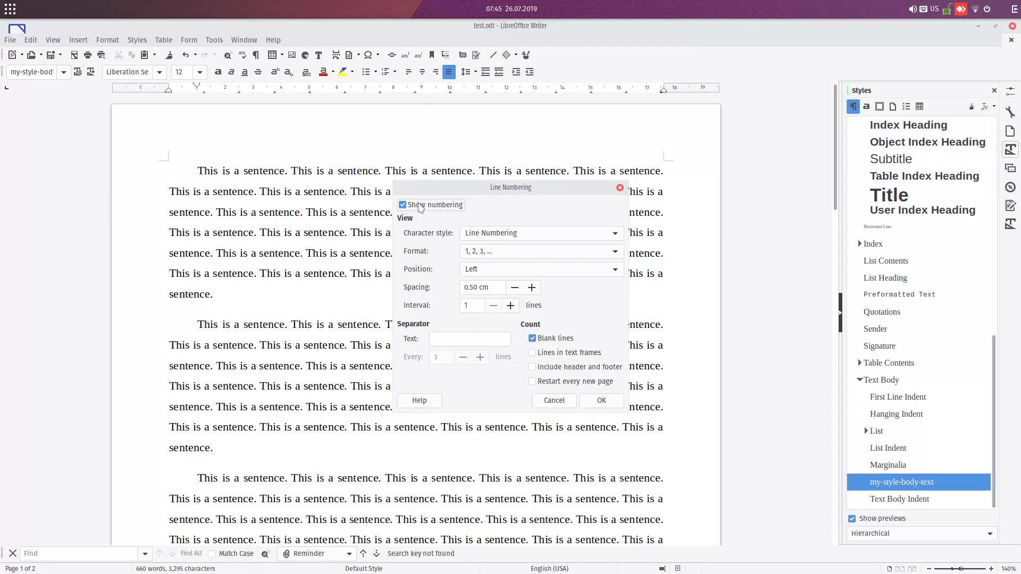
left_click(600, 401)
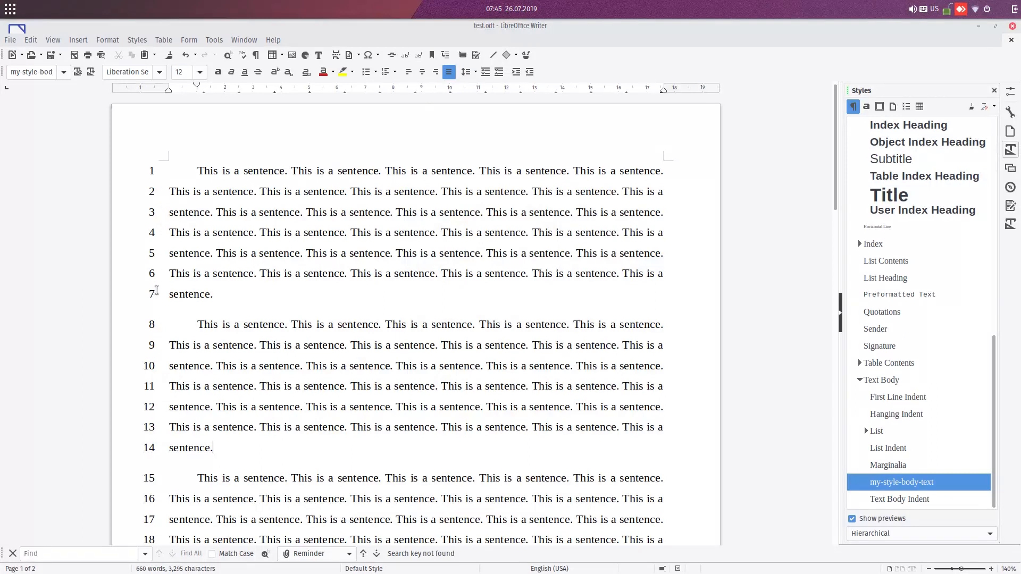
mouse_move(206, 296)
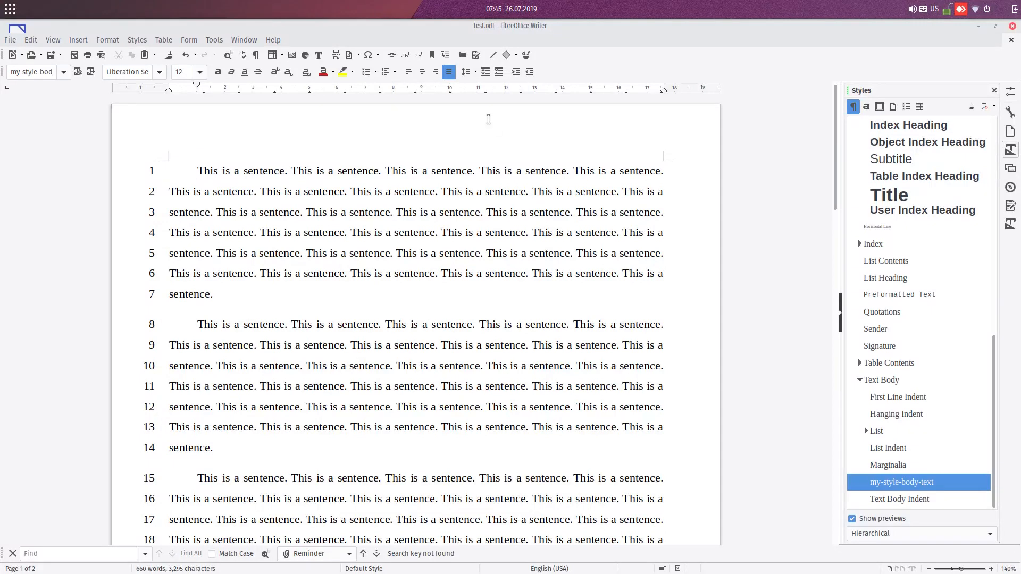
Step: Type the TITLE 1 line above the first paragraph and a TITLE line before the third
type("Th")
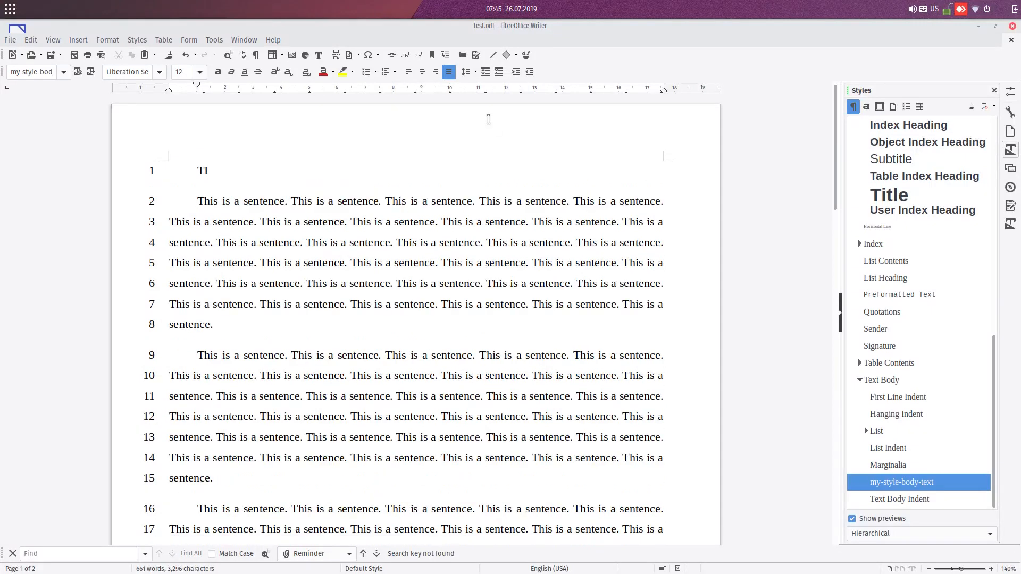
type("ITK")
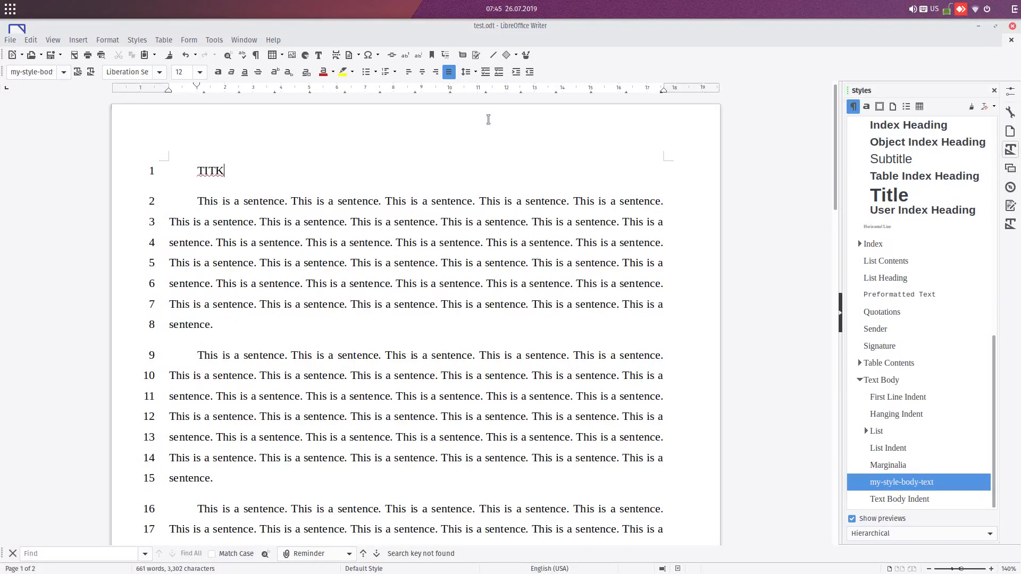
type("LKE\\\\")
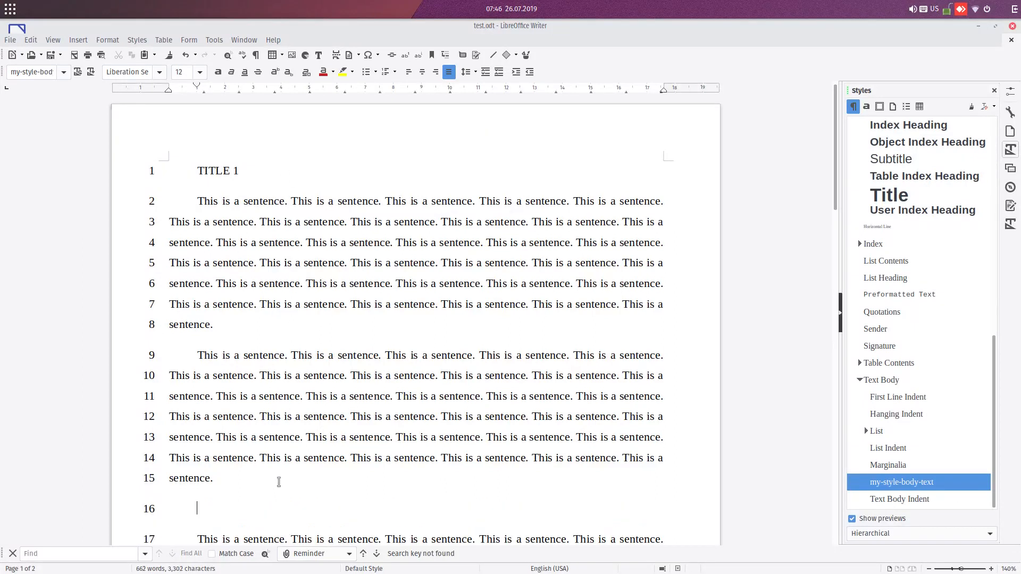
type("TITLE 2")
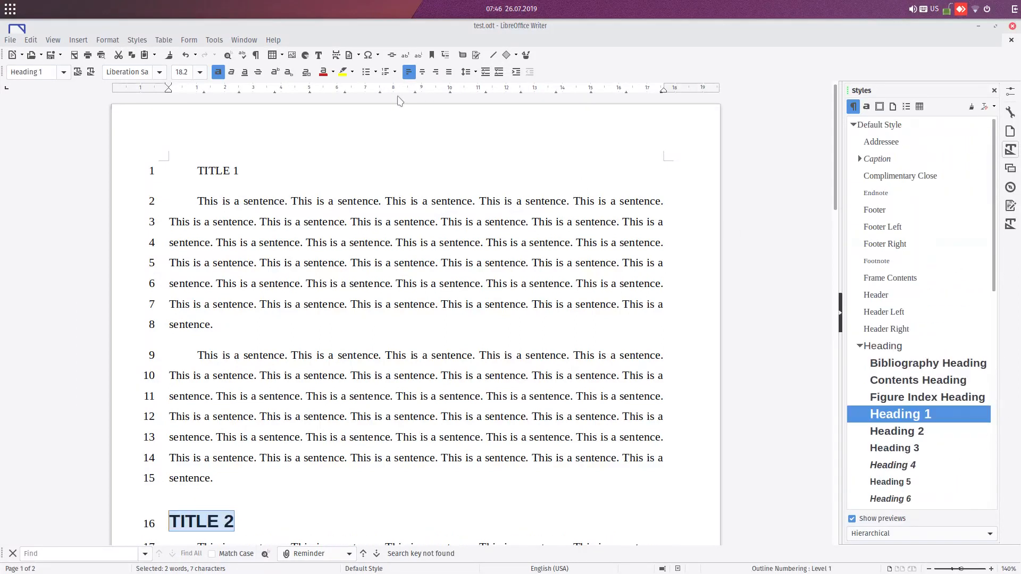
Step: Apply the Heading 1 style to TITLE 1 so it matches TITLE 2
left_click(421, 71)
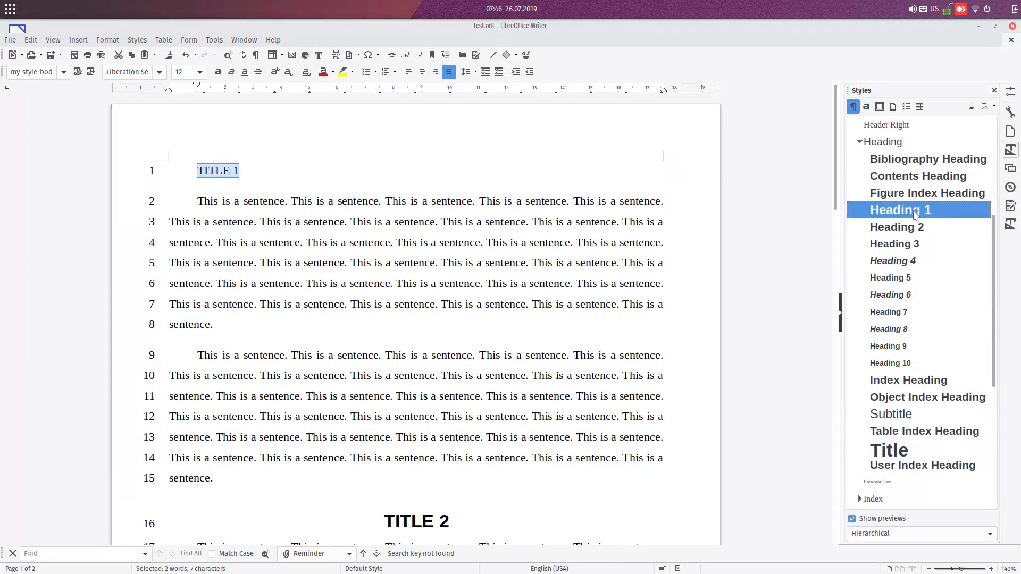
double_click(900, 210)
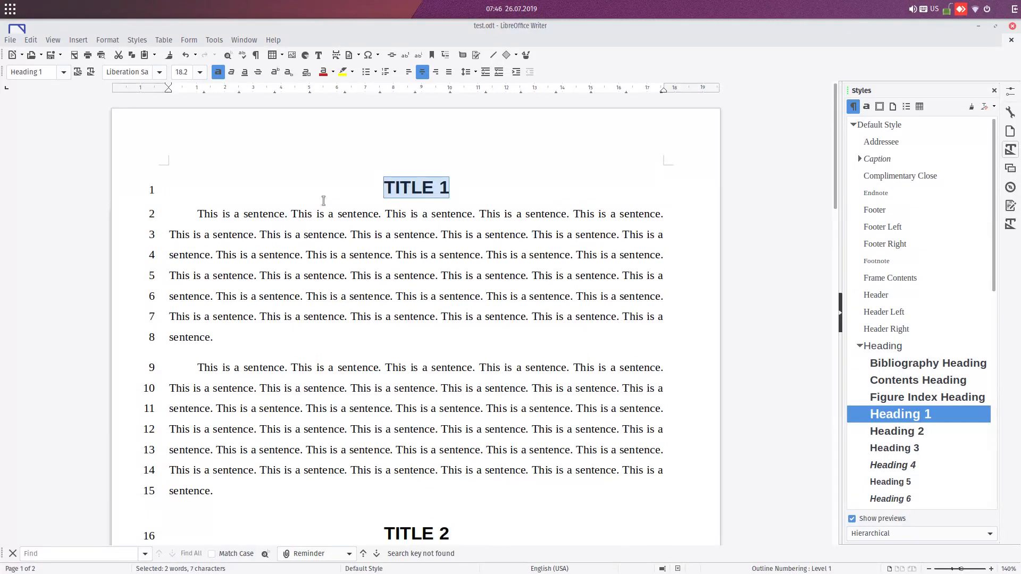
mouse_move(255, 220)
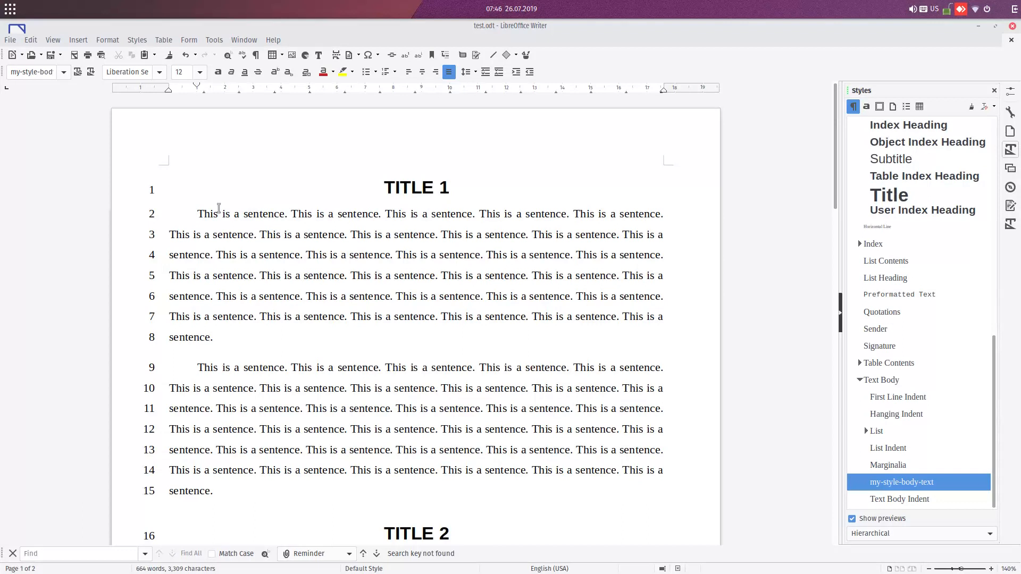
left_click(417, 188)
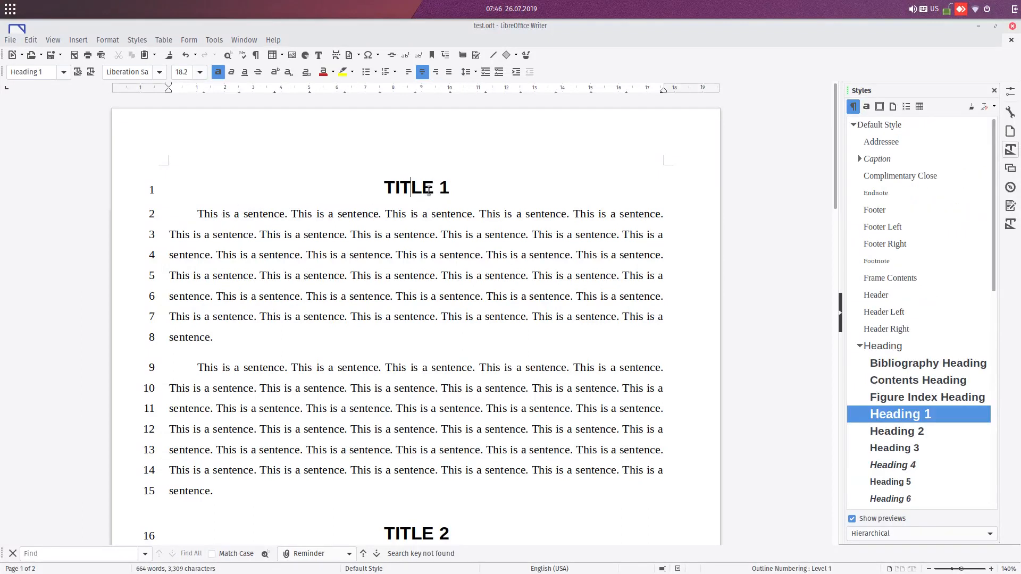
Step: Untick 'Include this paragraph in line numbering' in the Heading 1 style's Outline & Numbering settings
right_click(900, 414)
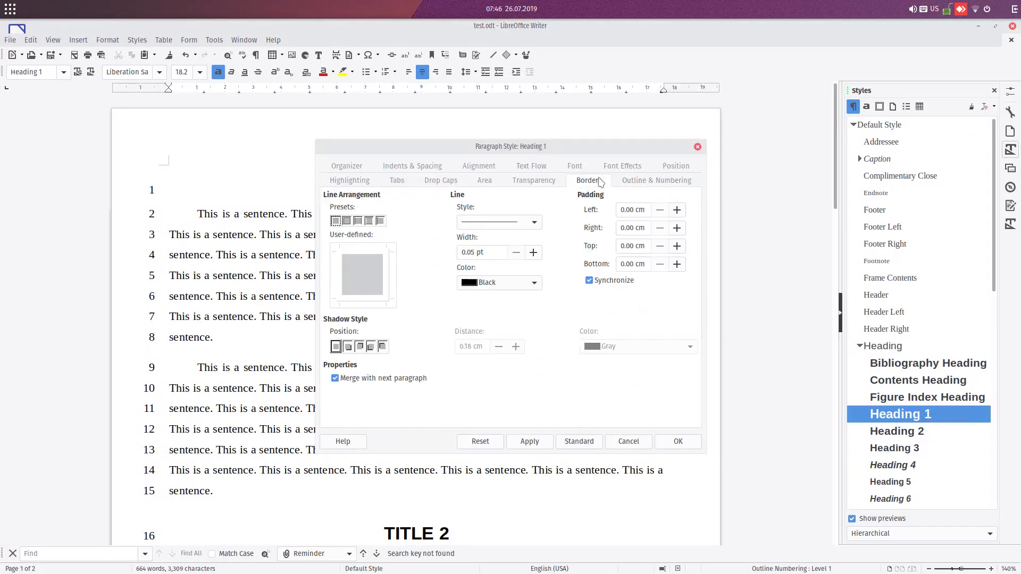
left_click(656, 180)
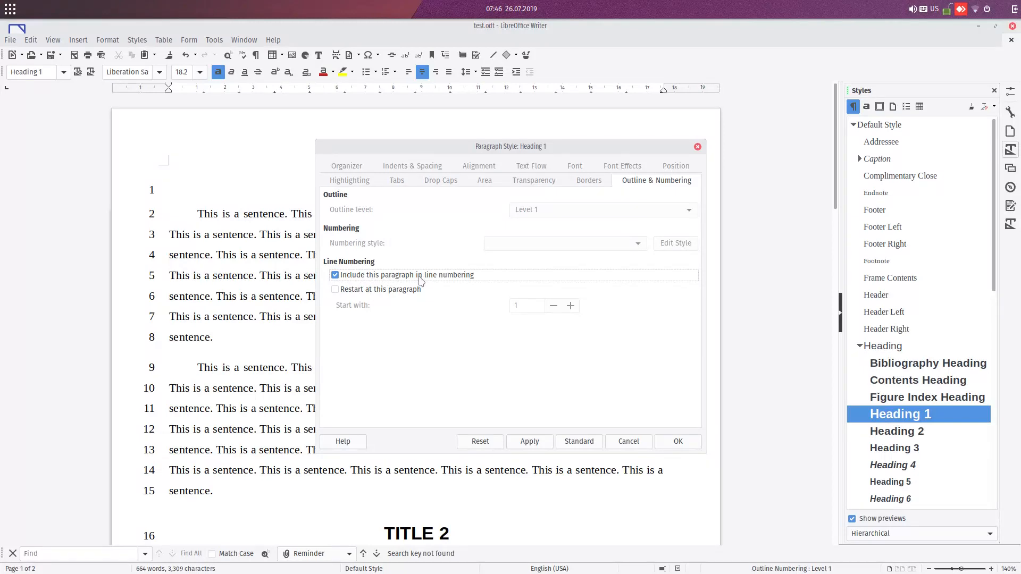
left_click(335, 275)
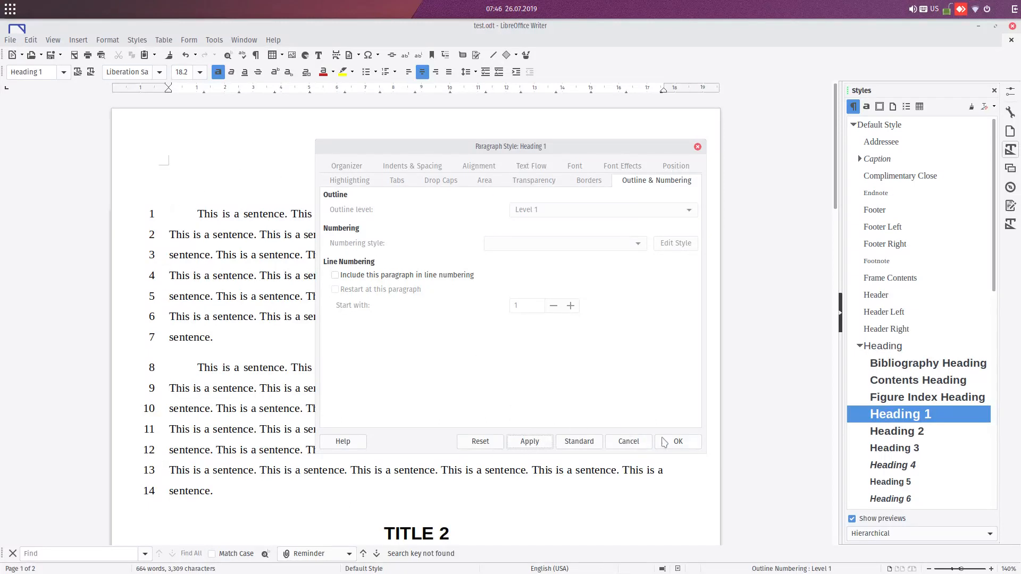
left_click(679, 441)
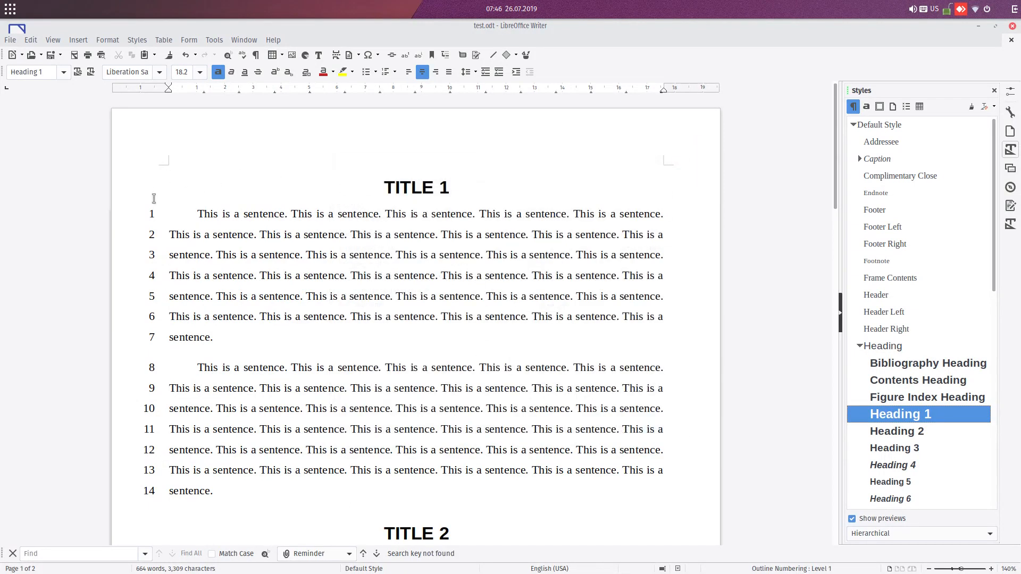
Step: Scroll down the document to check the 1, 2, 3 line numbers in the margin
scroll("down", 3)
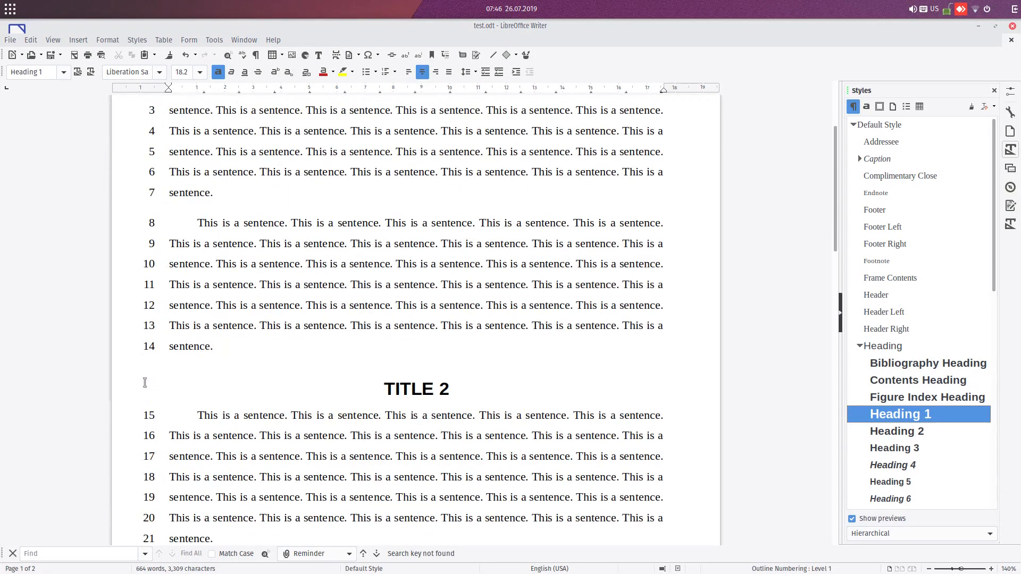
mouse_move(163, 411)
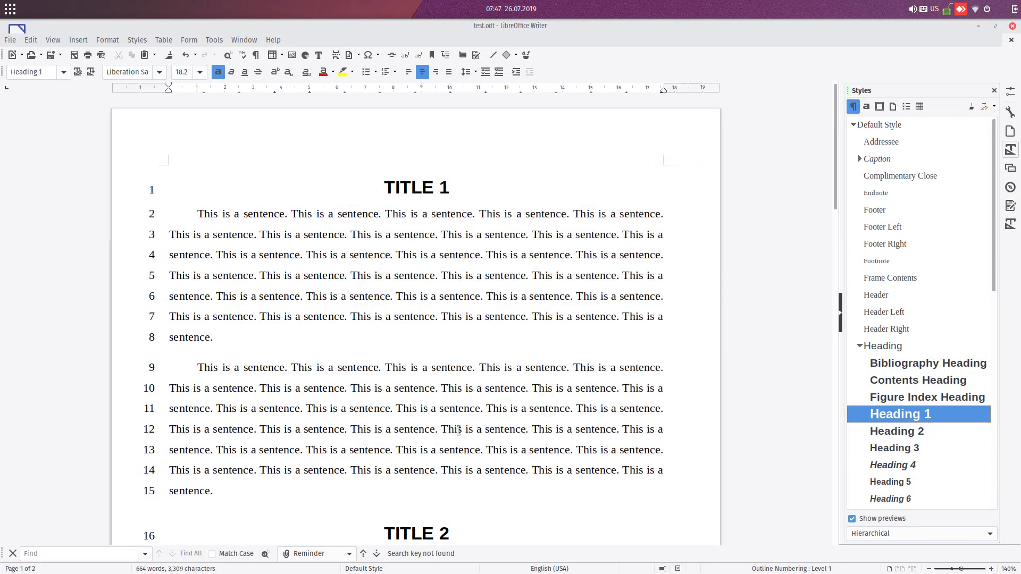
scroll("down", 3)
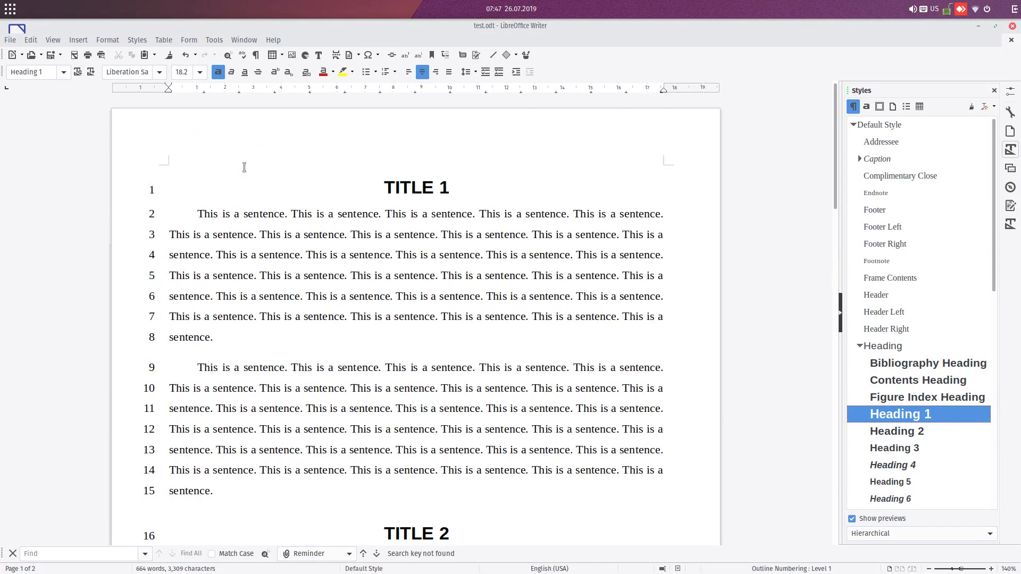
Step: Place the 1, 2, 3 line numbers at the right margin
left_click(214, 40)
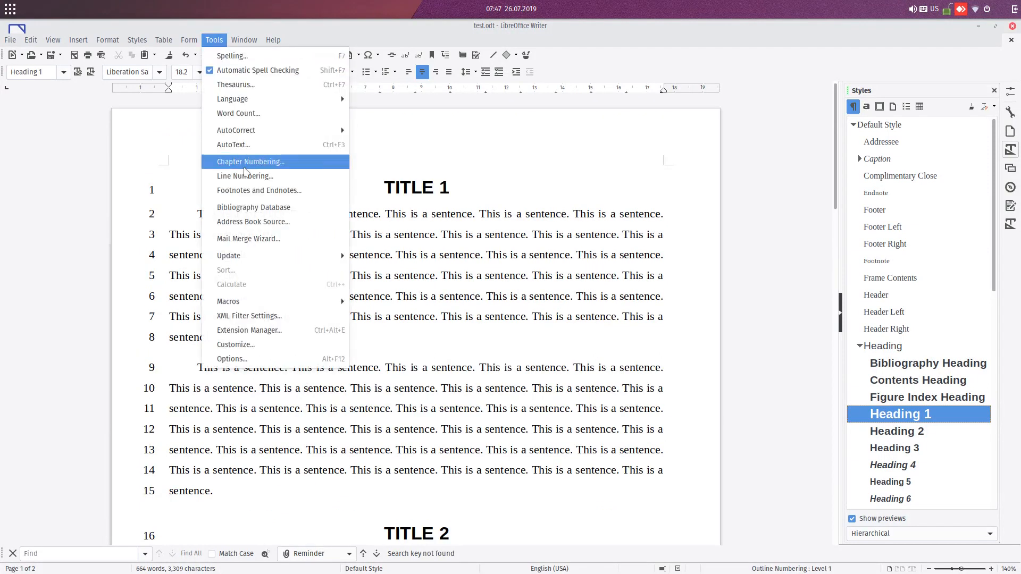
left_click(244, 176)
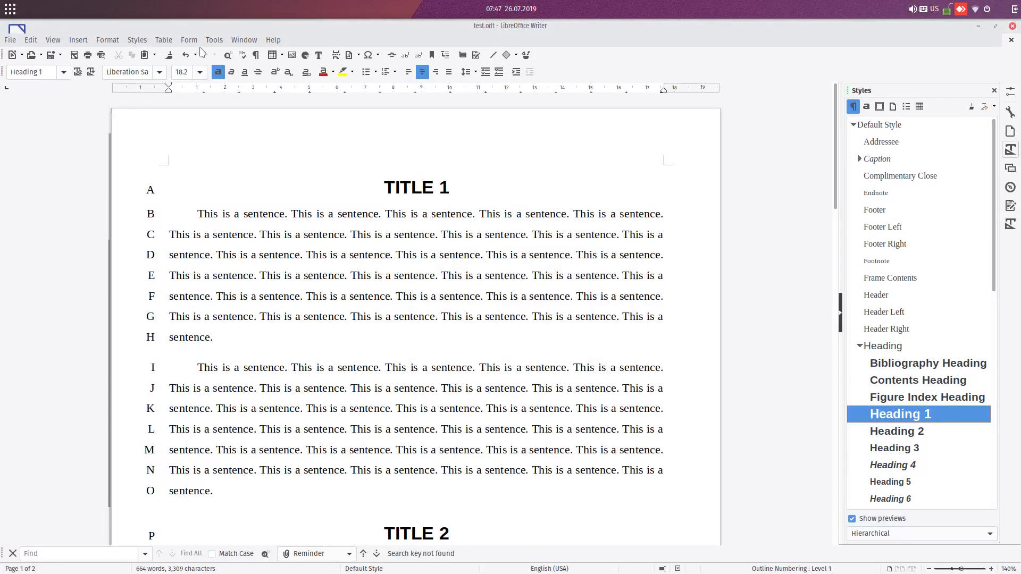
left_click(214, 40)
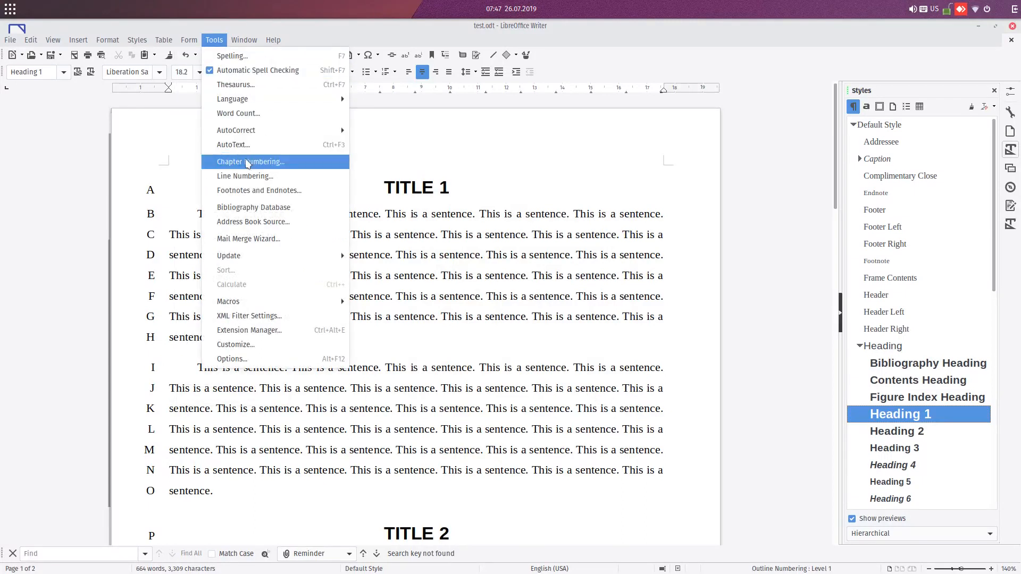
left_click(249, 162)
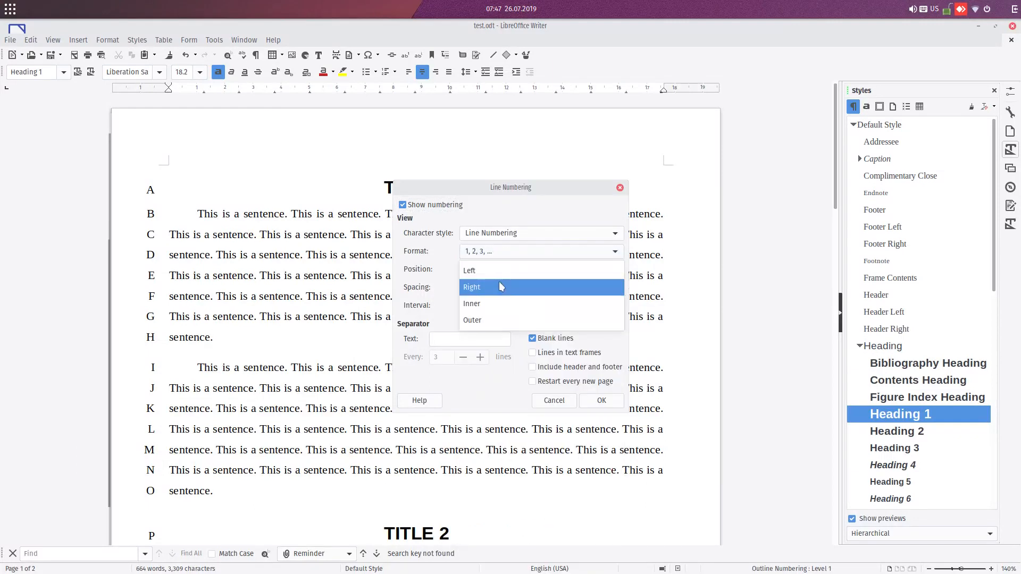
left_click(600, 400)
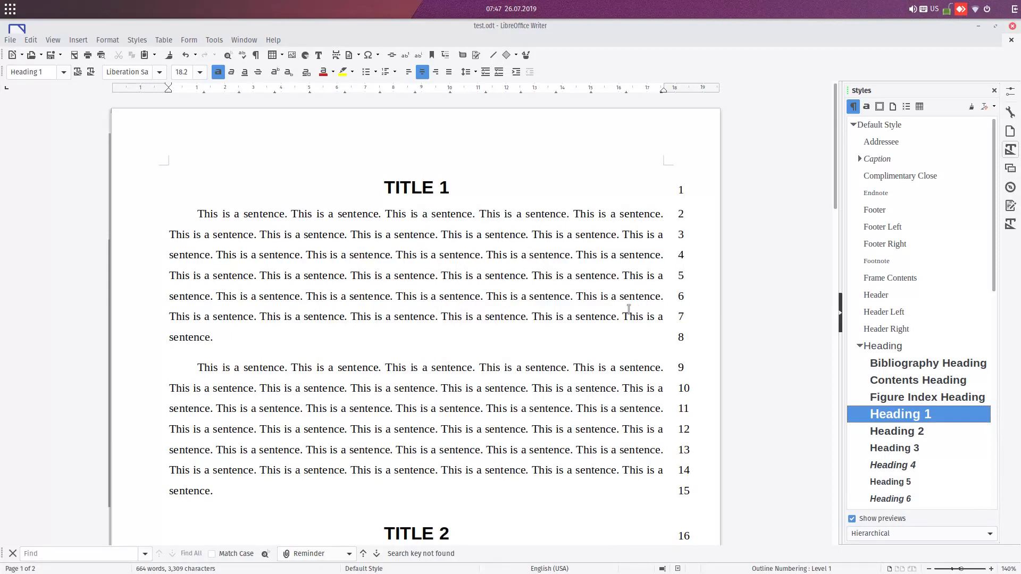
left_click(214, 40)
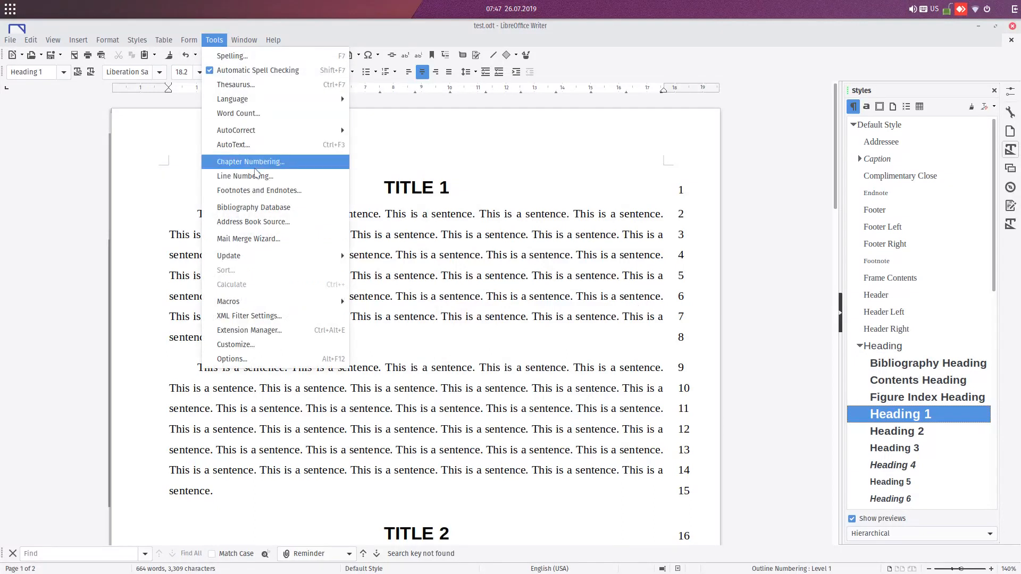
Step: Set the line numbering interval to 10 lines and scroll to check 10 and 20
left_click(245, 176)
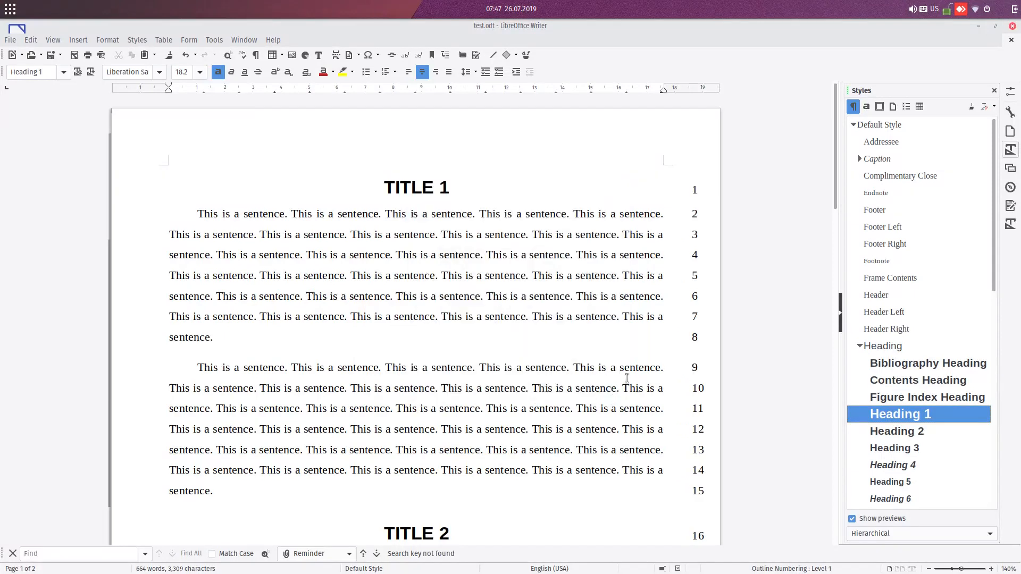
left_click(214, 40)
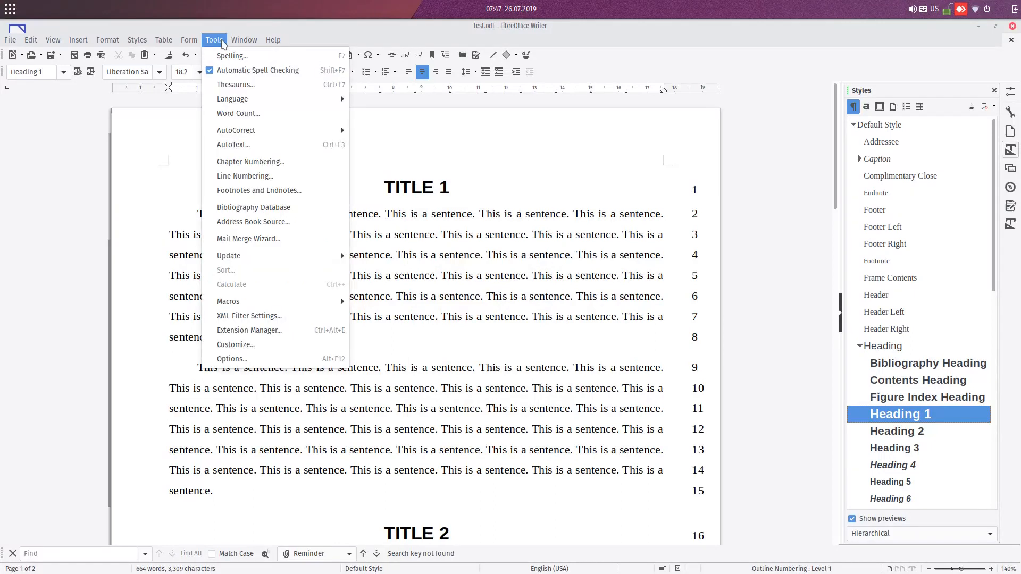
left_click(245, 176)
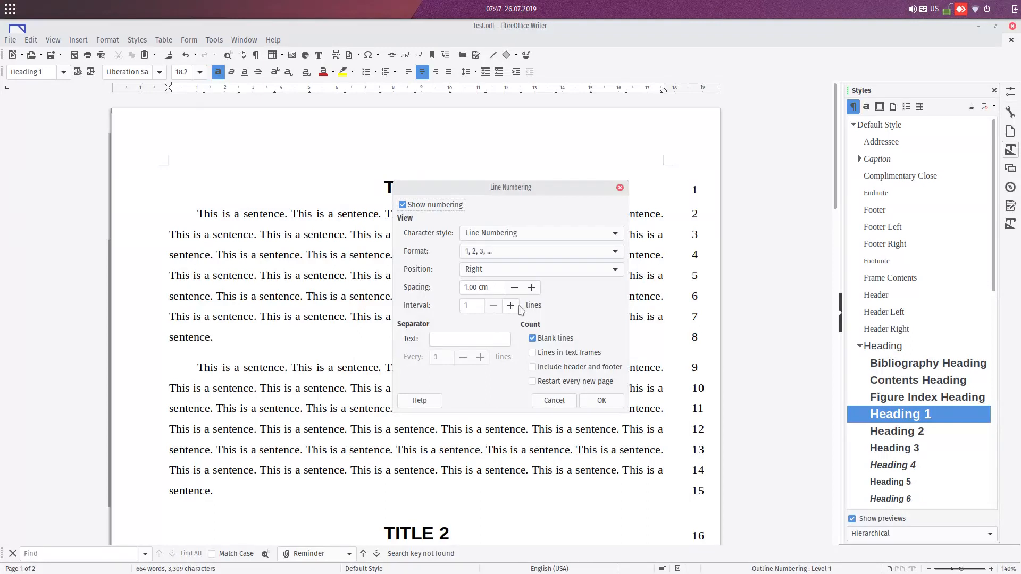
mouse_move(438, 313)
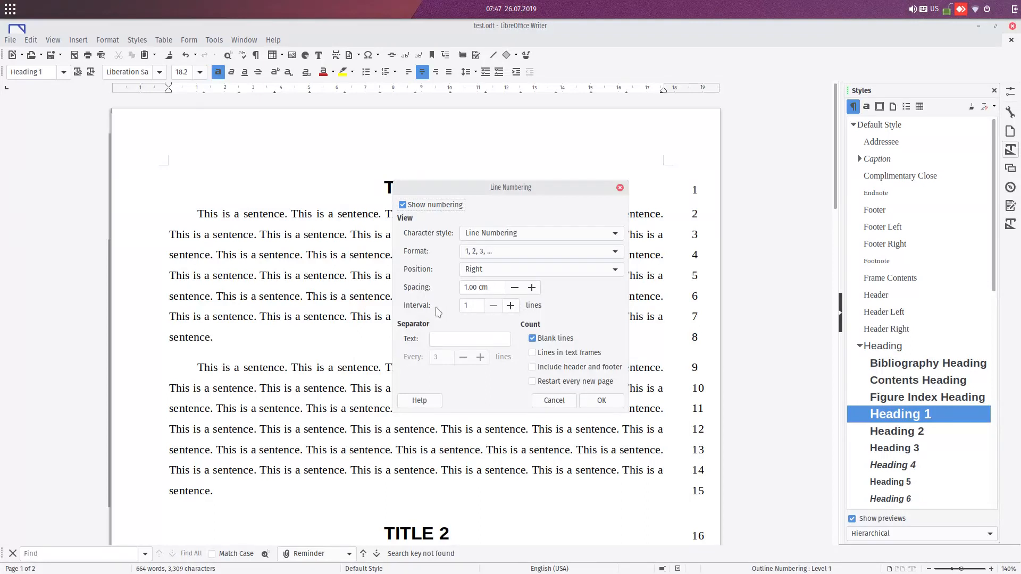
mouse_move(693, 247)
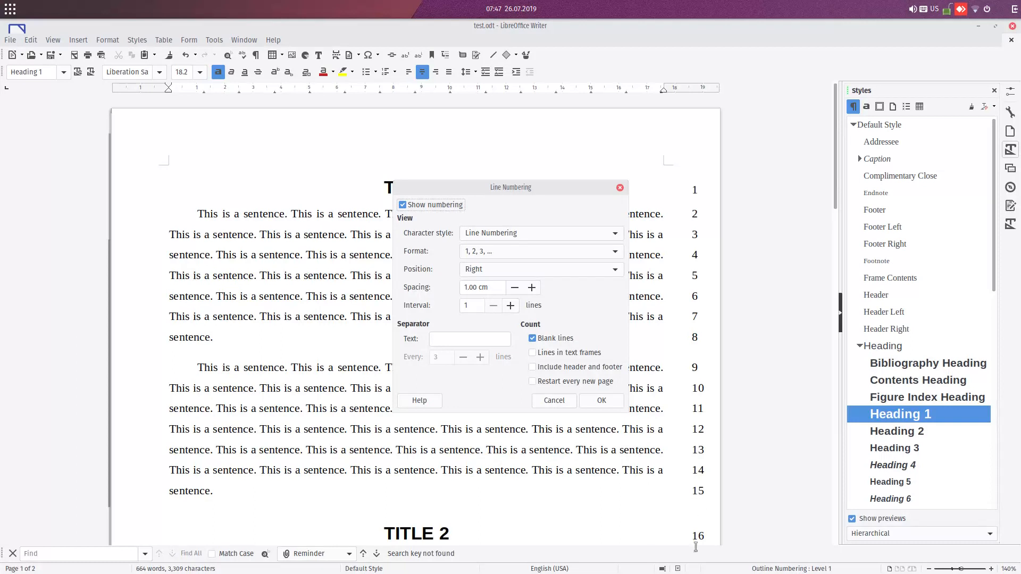
left_click(511, 305)
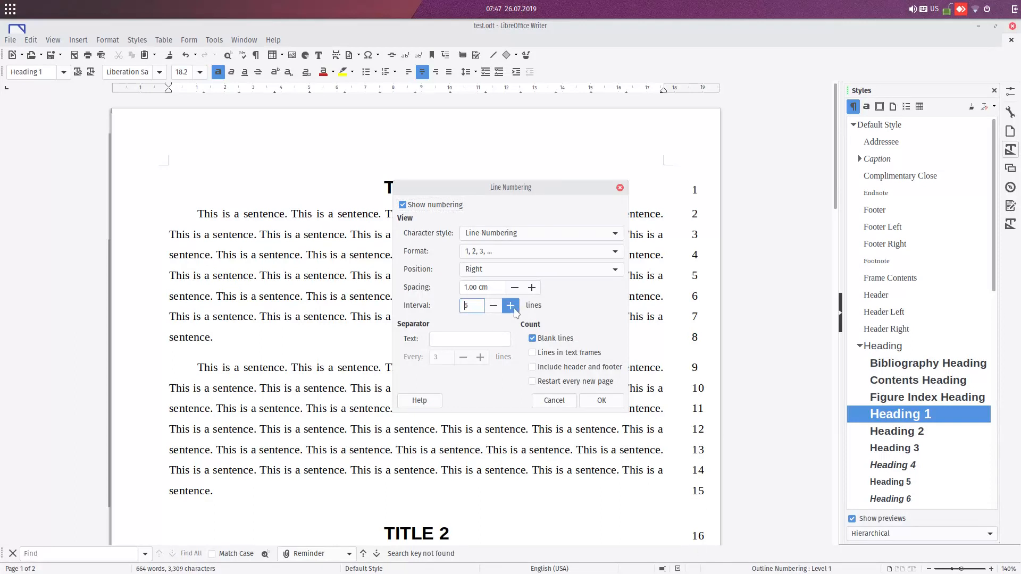
left_click(510, 305)
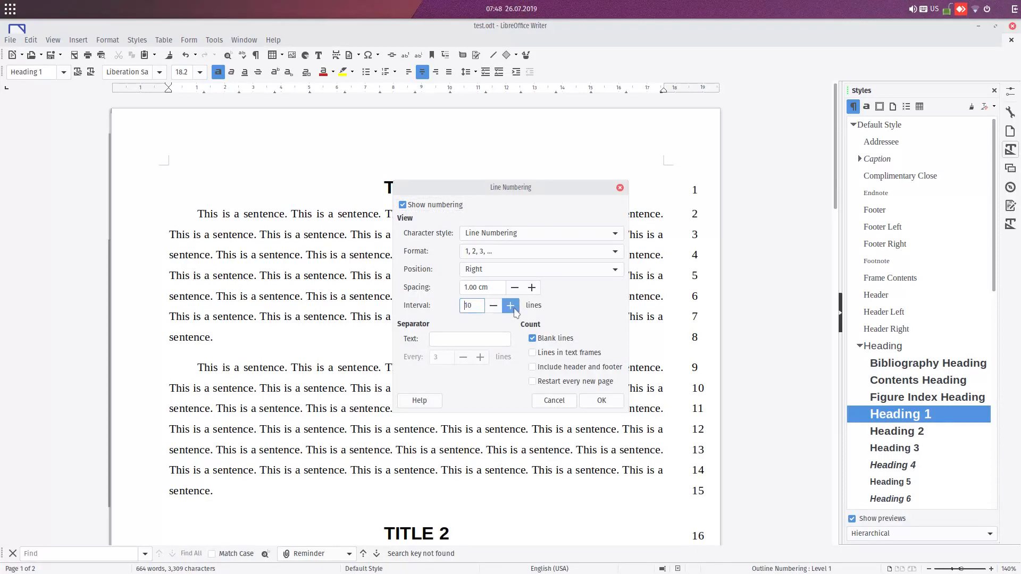
left_click(600, 400)
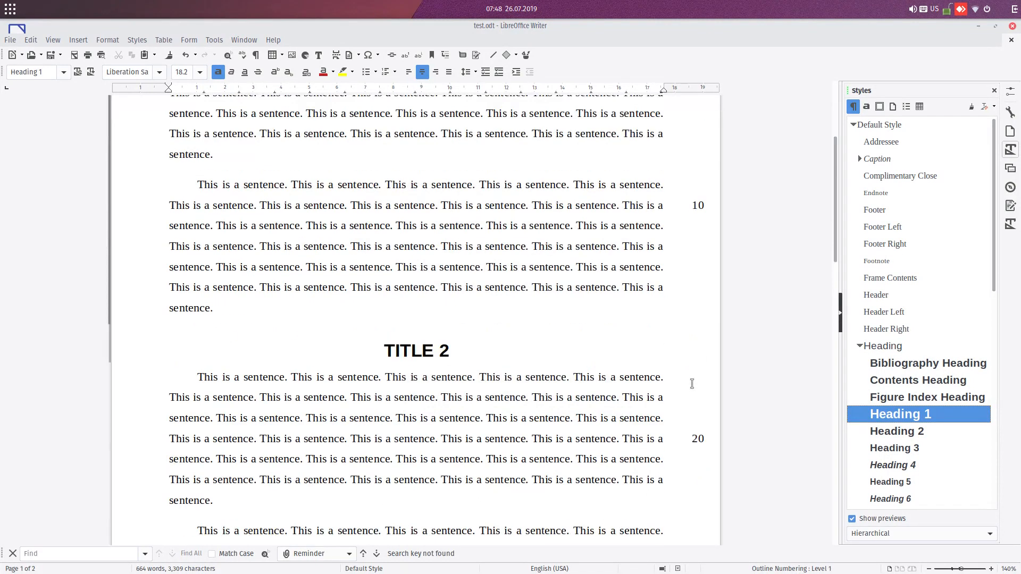
scroll("down", 3)
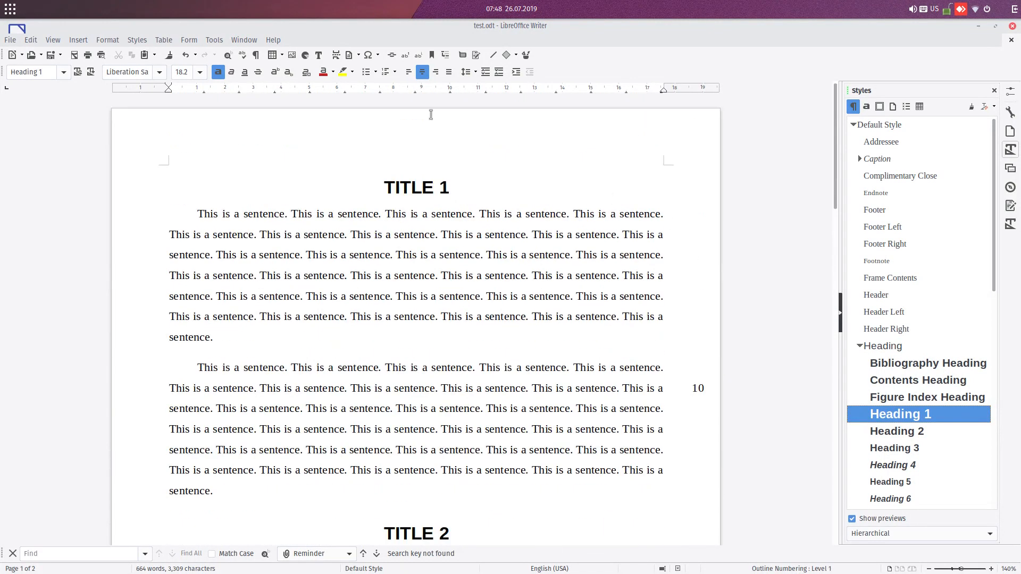
left_click(214, 40)
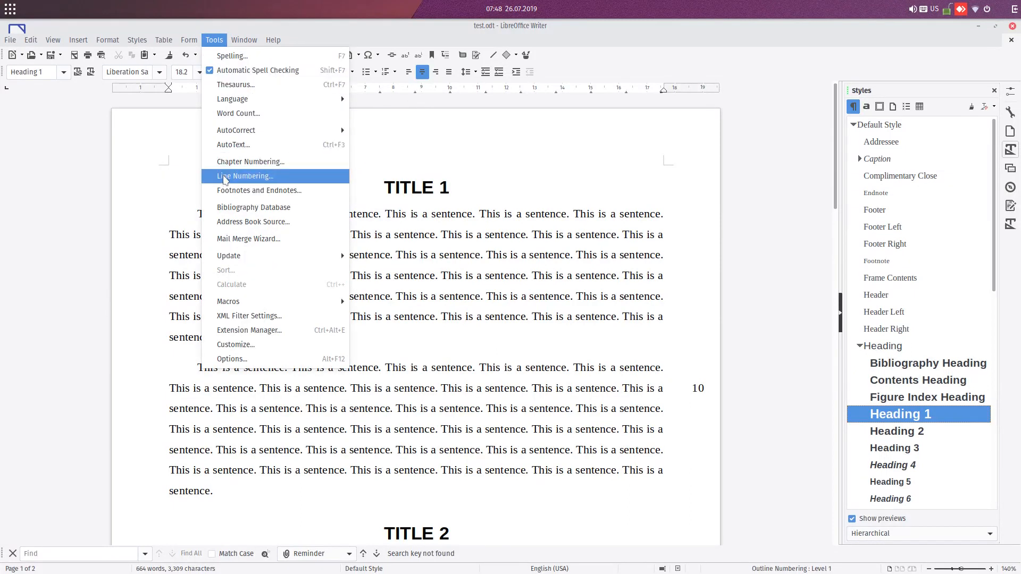
Step: Switch the line numbers' character style to Definition so the numbers appear plain
left_click(244, 176)
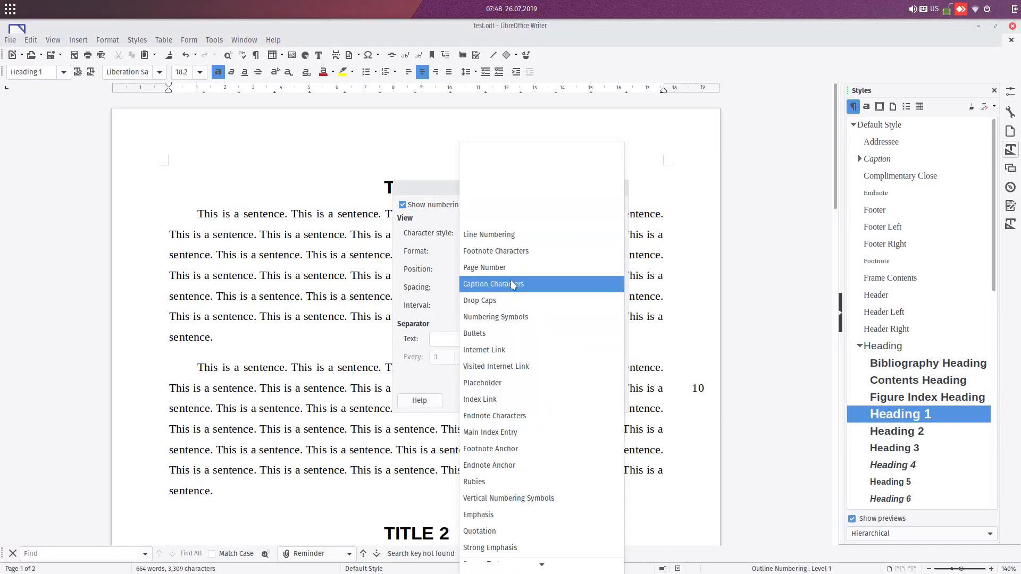
mouse_move(512, 383)
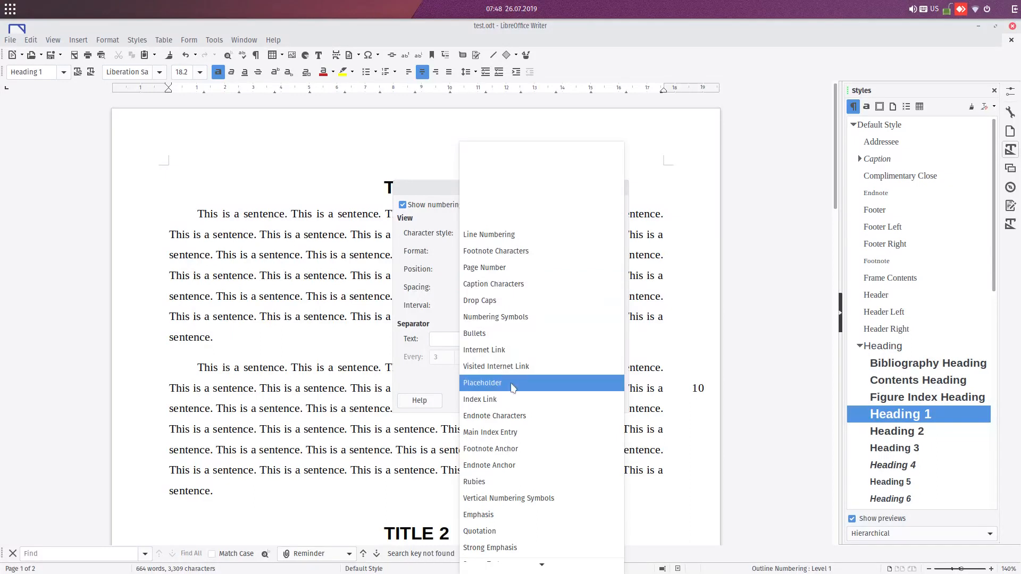
scroll("down", 3)
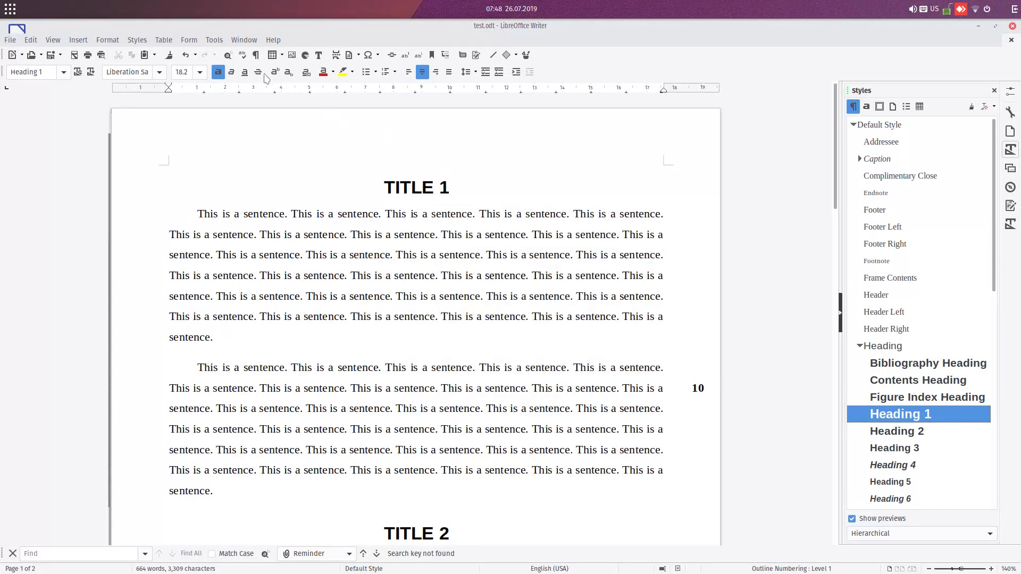
left_click(213, 39)
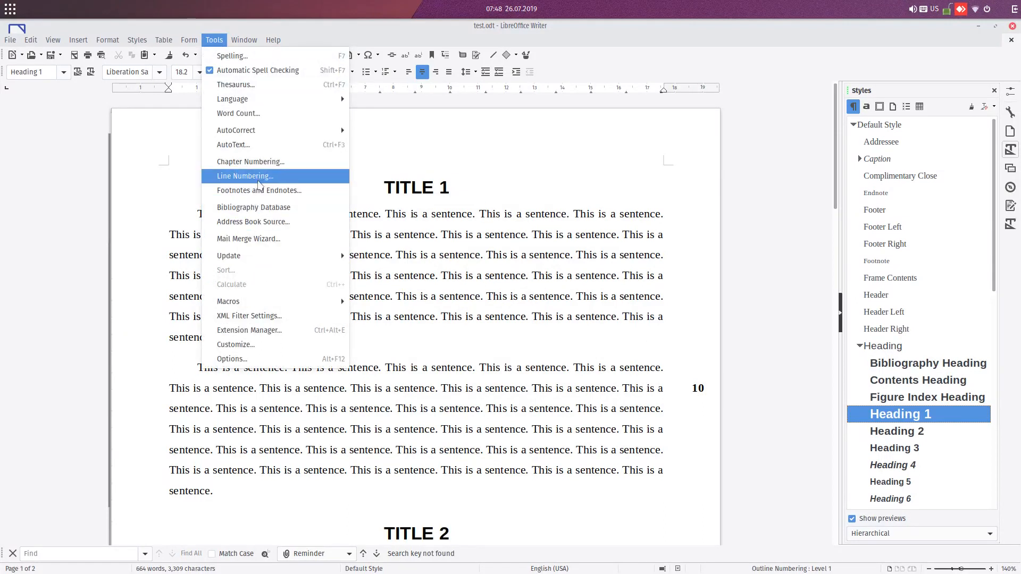
left_click(244, 176)
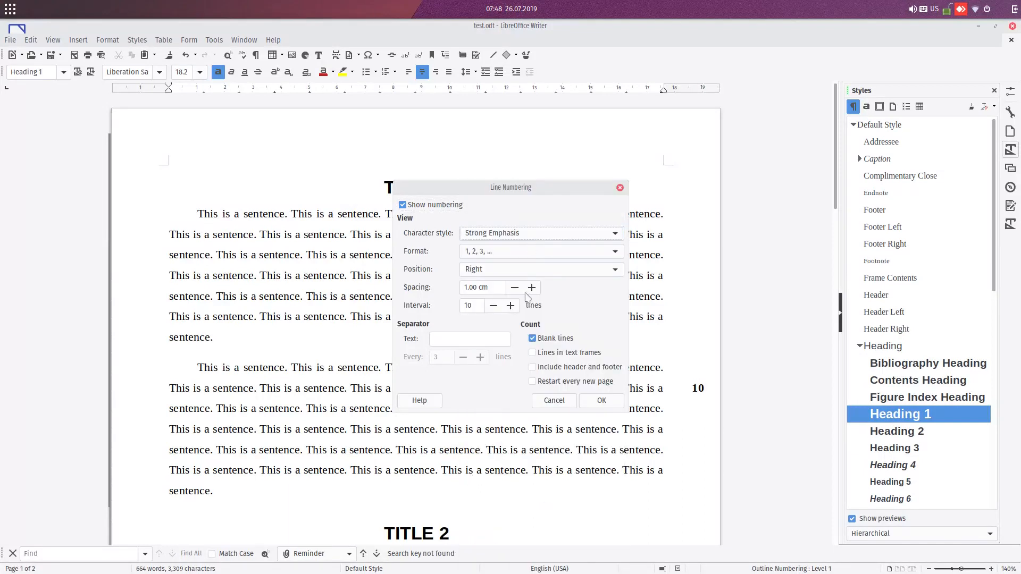
left_click(612, 233)
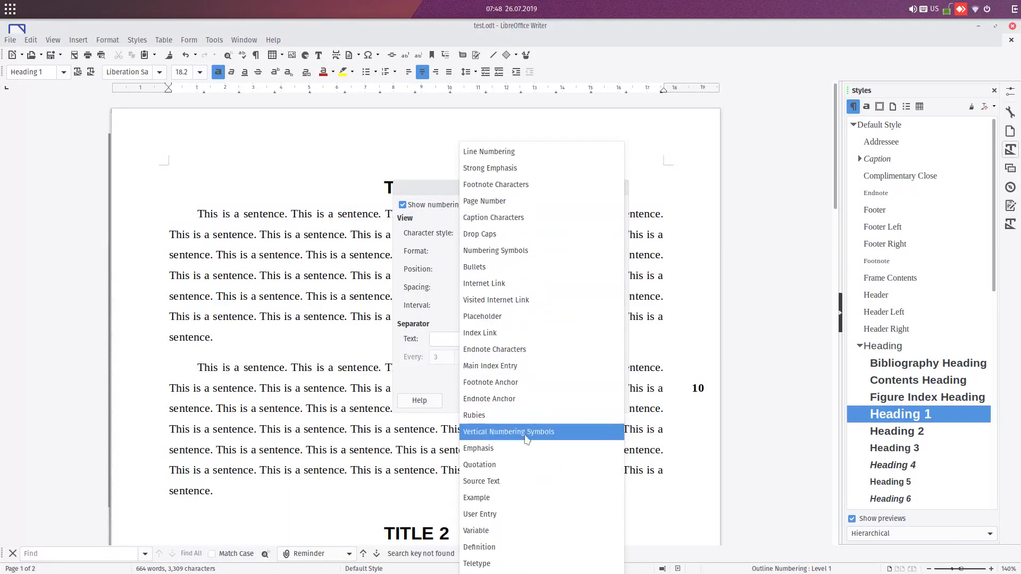
mouse_move(521, 531)
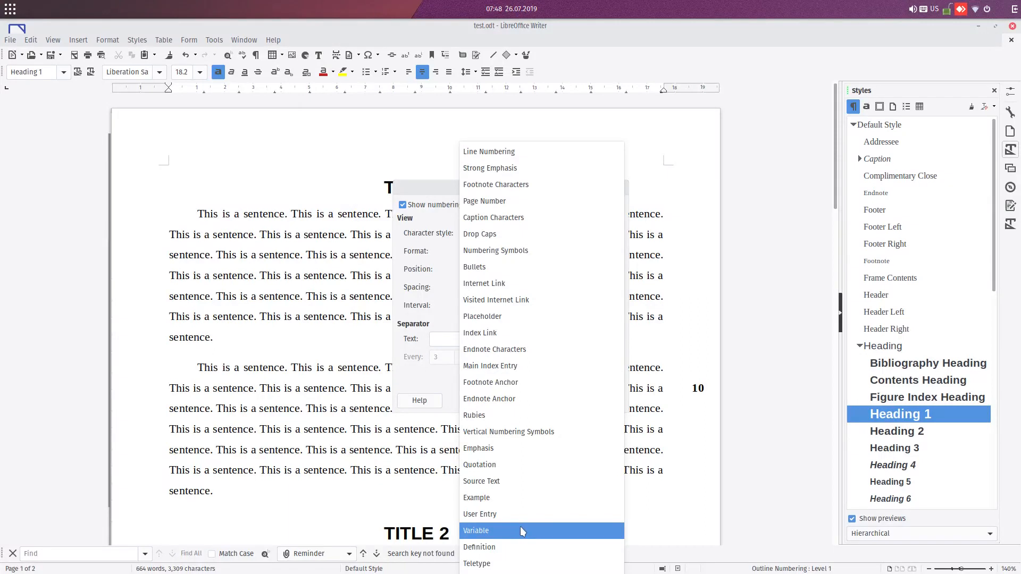
left_click(480, 548)
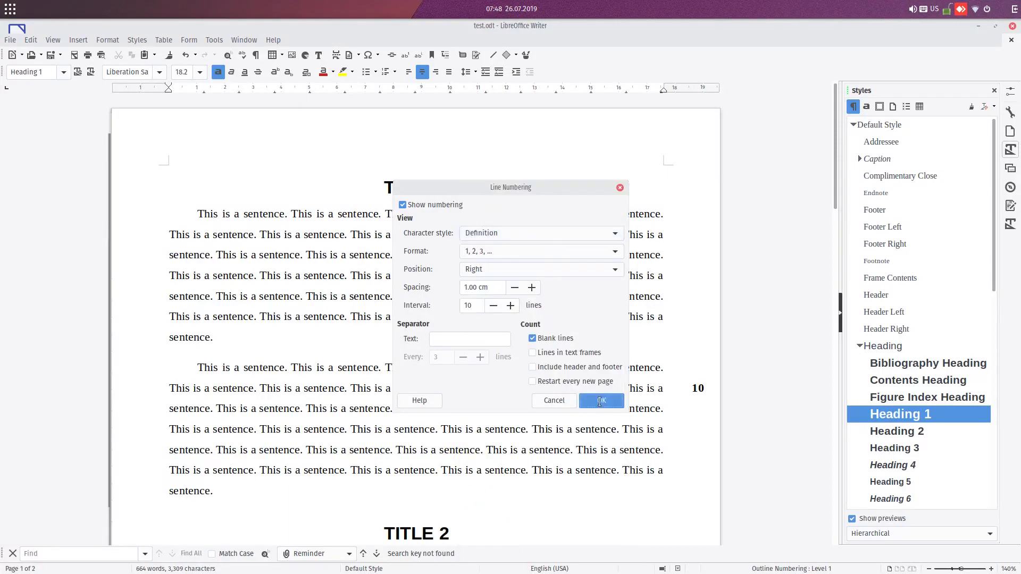
left_click(600, 400)
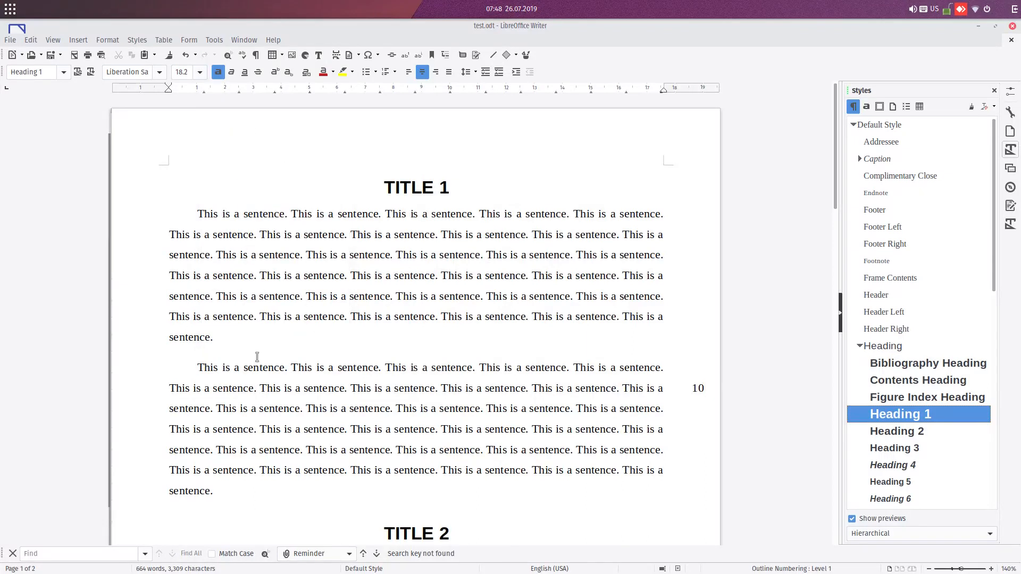
mouse_move(618, 443)
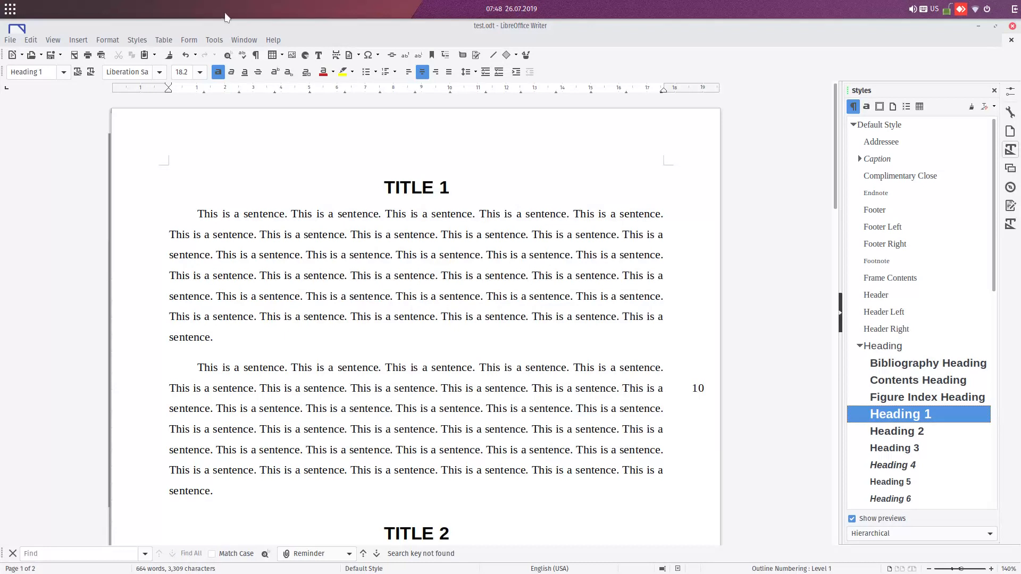
Step: Stop counting blank lines and show a '-' separator on unnumbered lines
left_click(214, 40)
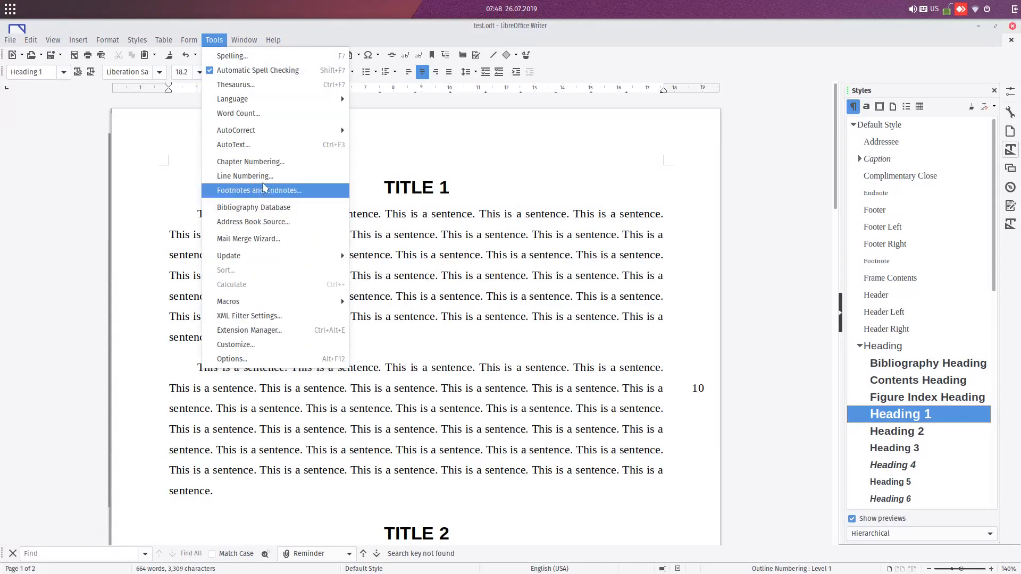
left_click(244, 176)
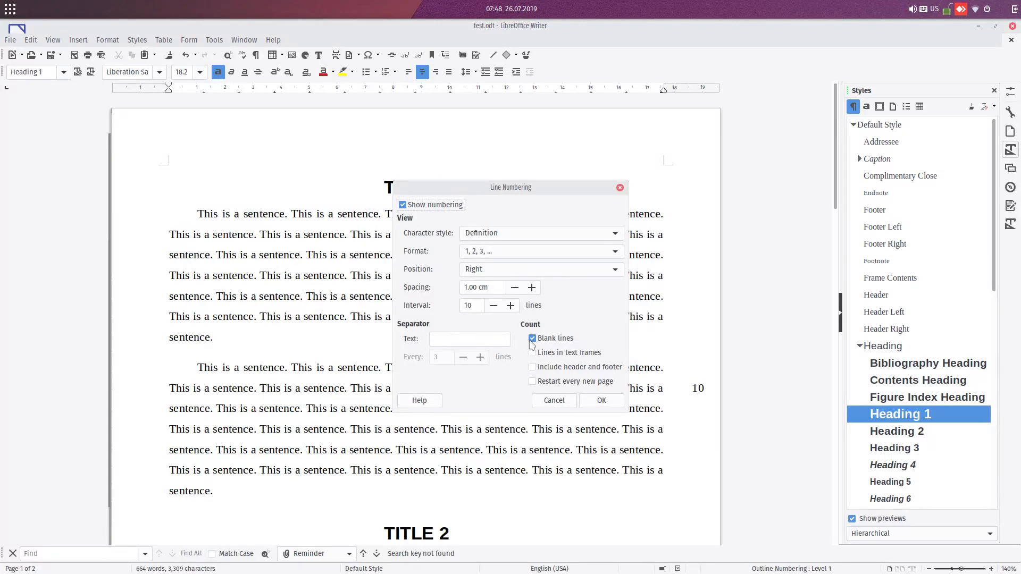
left_click(532, 338)
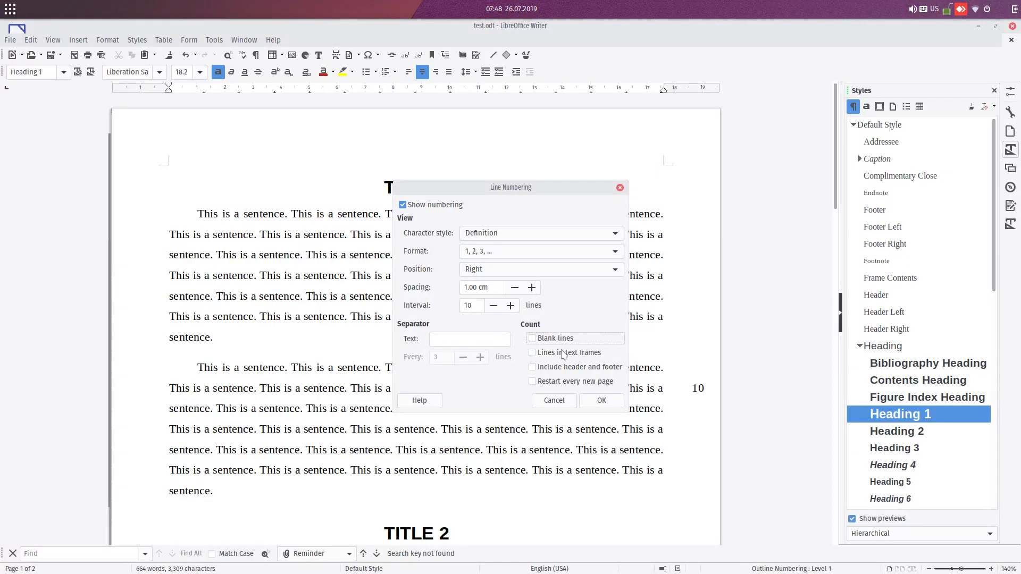
left_click(469, 339)
type("-")
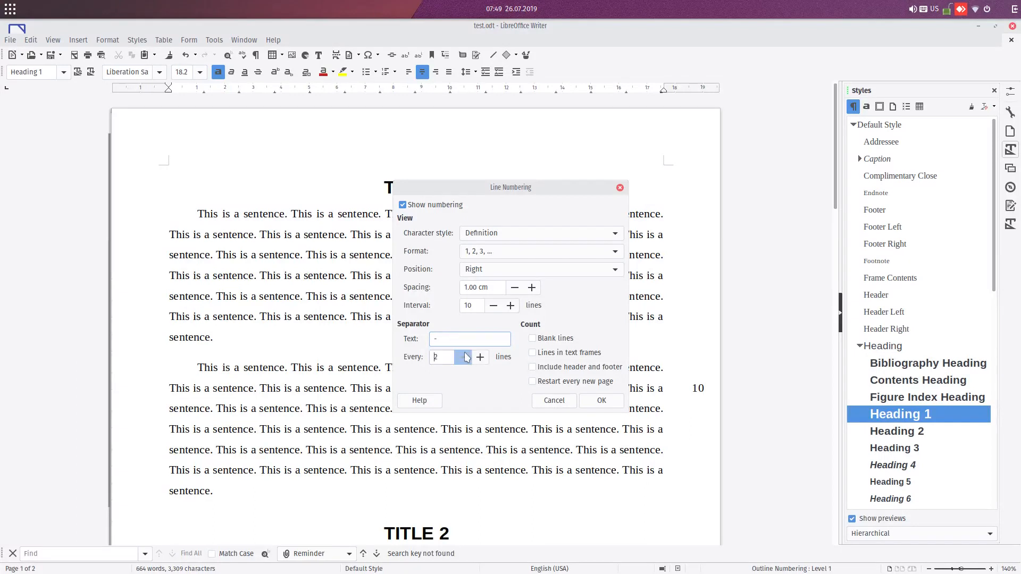
left_click(600, 401)
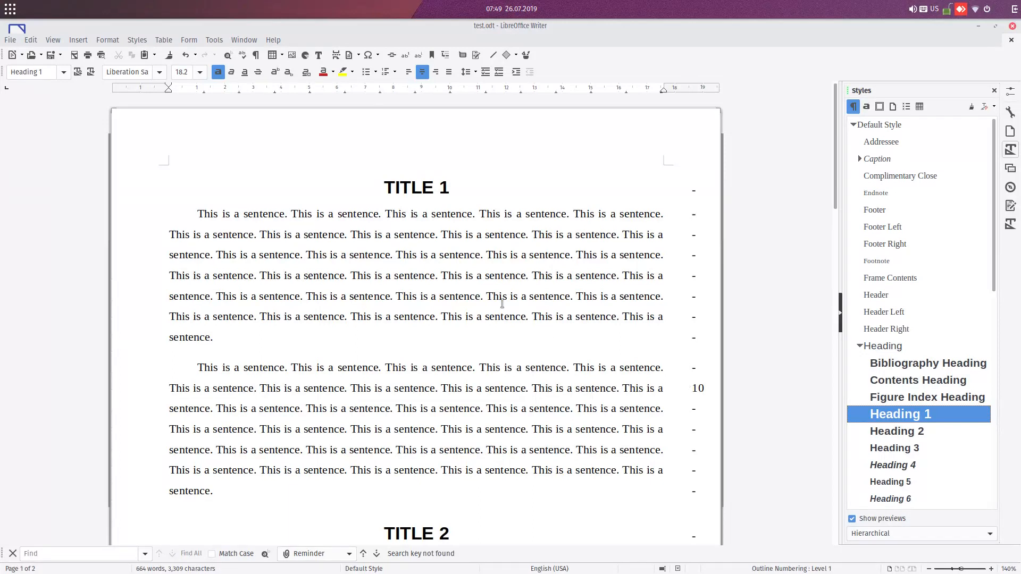
left_click(214, 40)
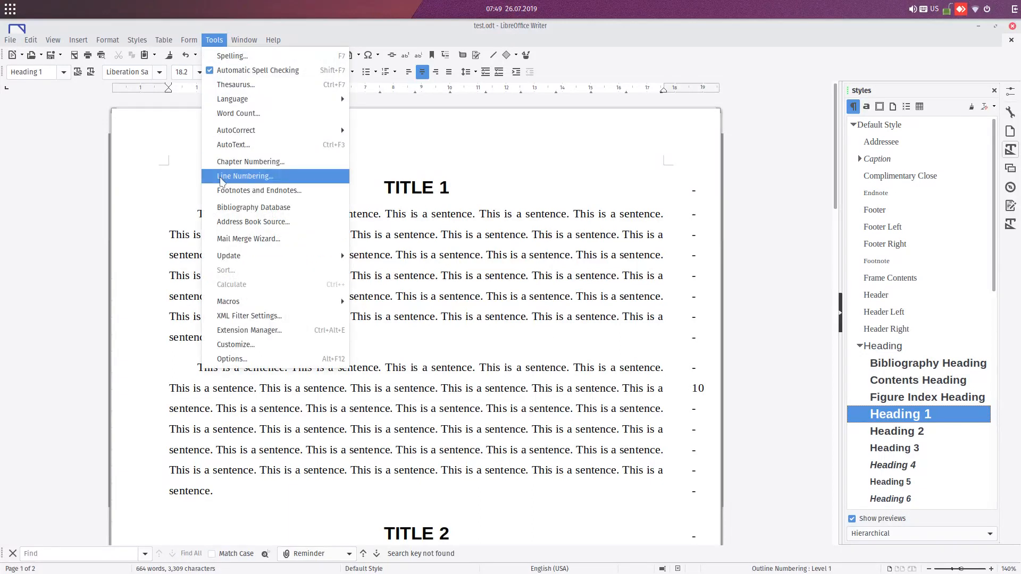
Step: Set an @ separator repeating every 2 lines
left_click(244, 176)
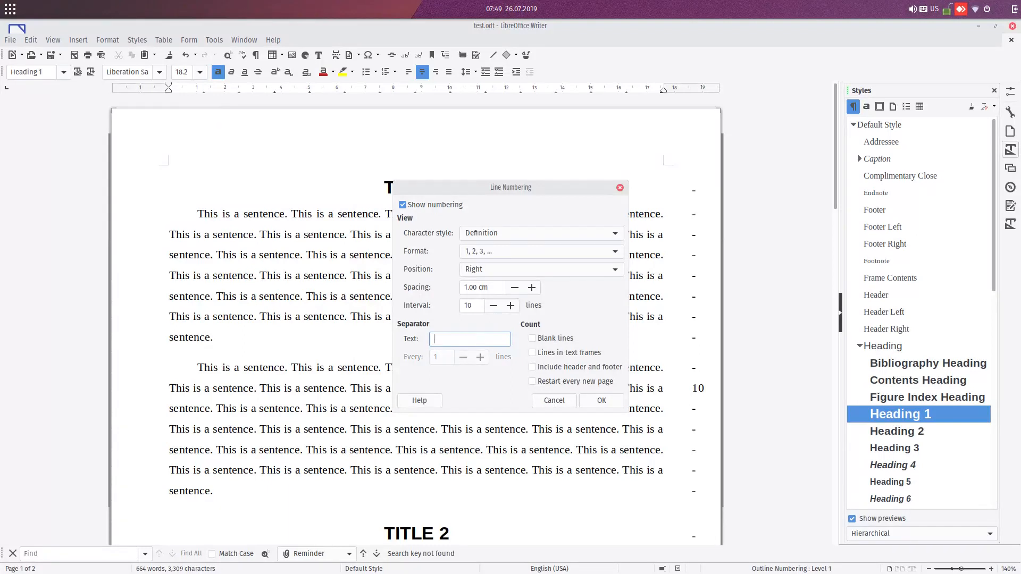
type("@")
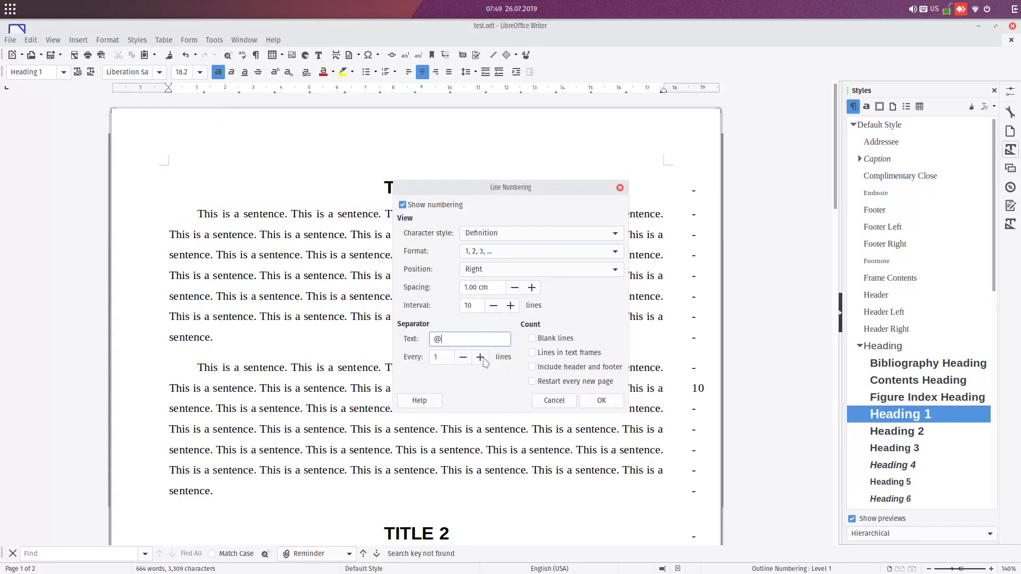
left_click(601, 400)
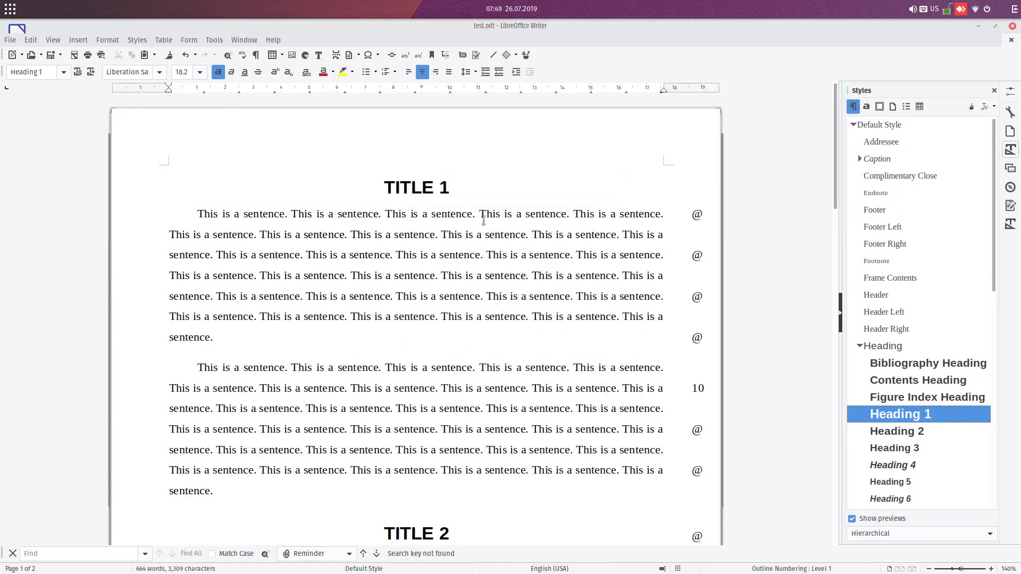
Step: Delete the separator text so only line number 10 remains
left_click(214, 40)
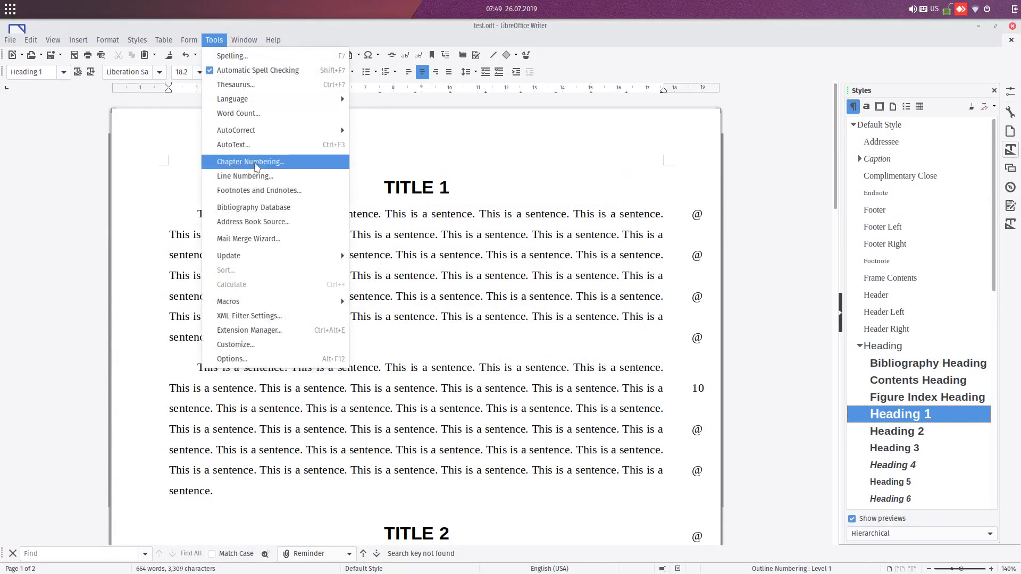
left_click(246, 176)
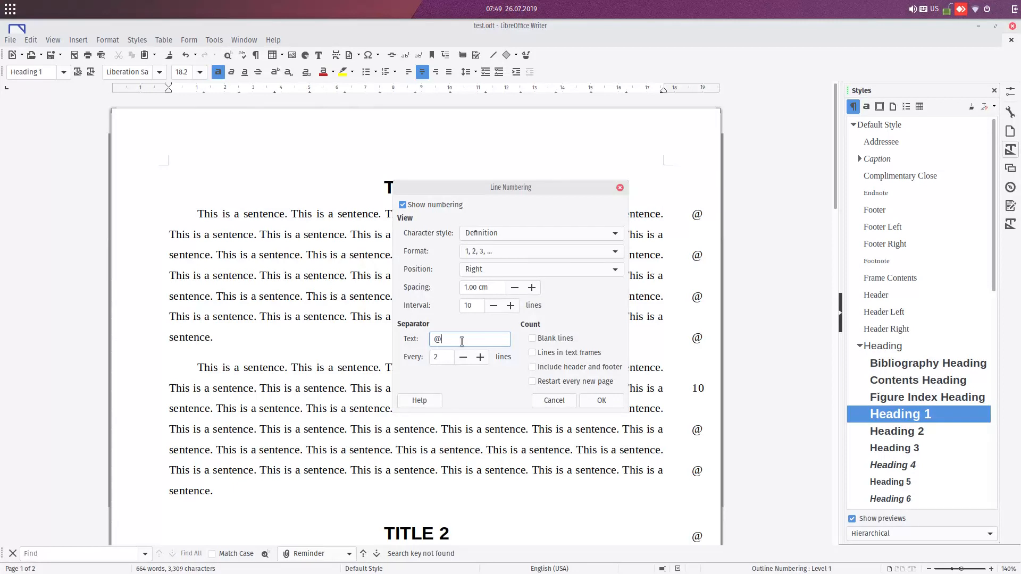
key("BackSpace")
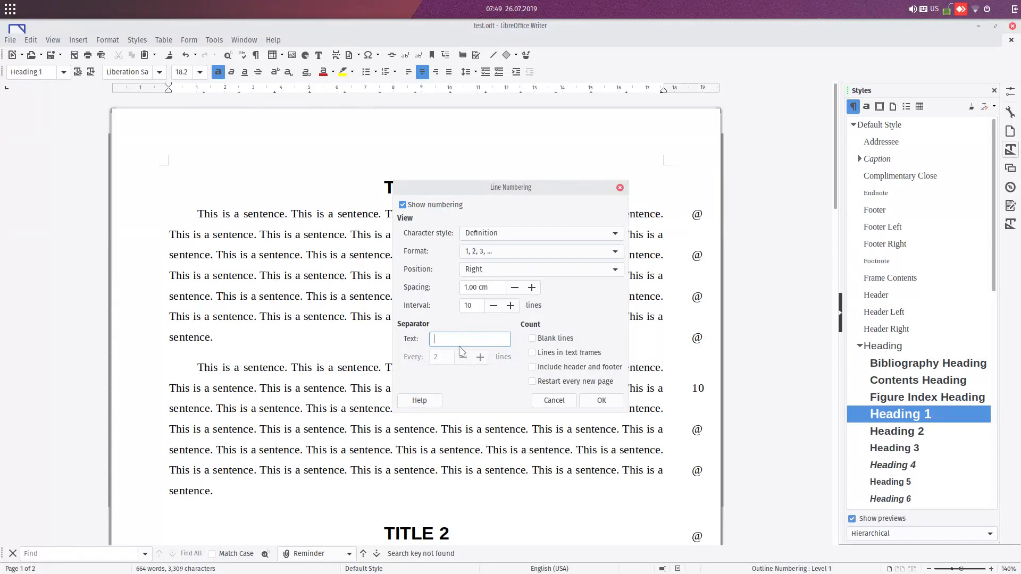
mouse_move(561, 389)
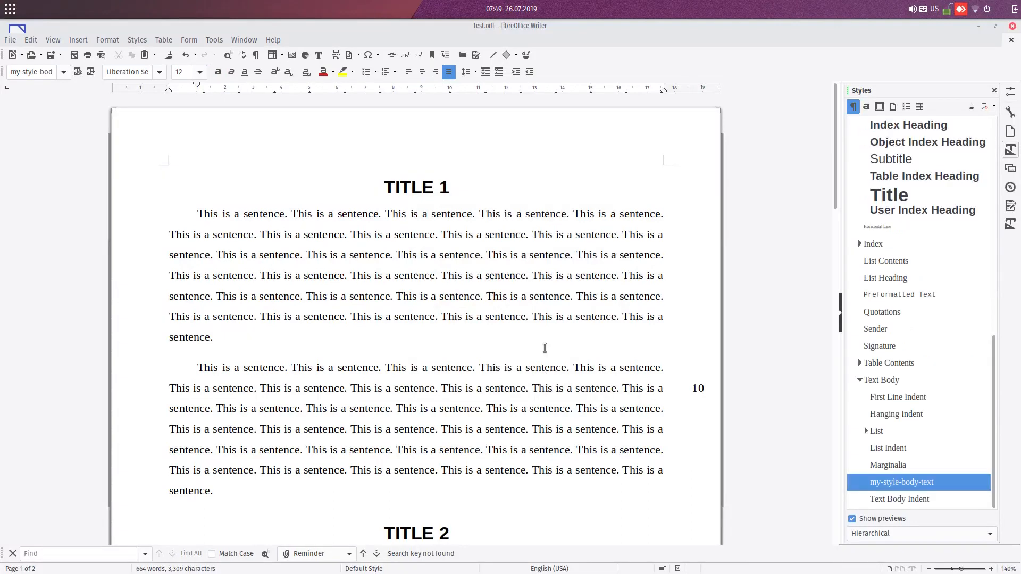
left_click(545, 366)
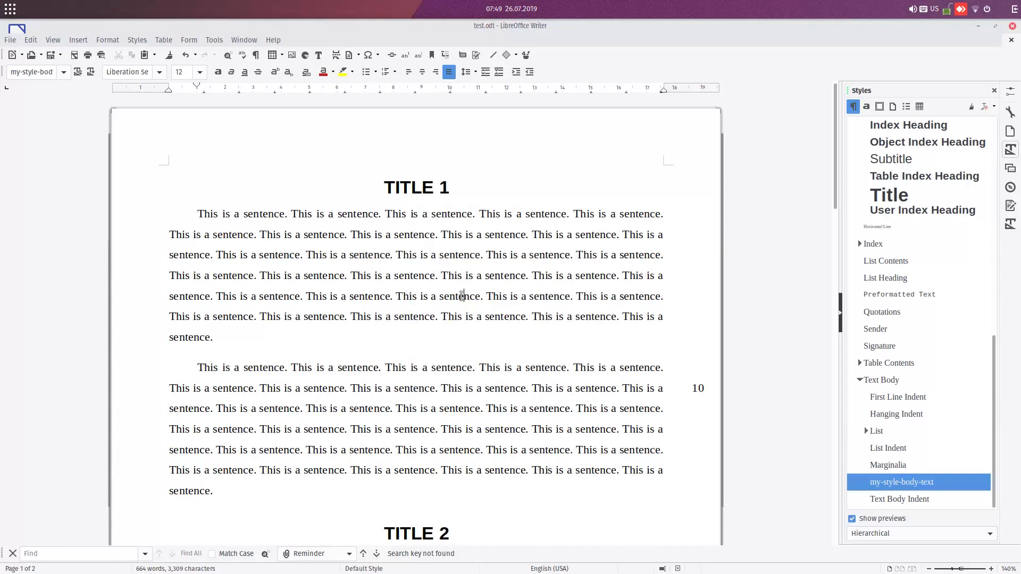
Step: Show the About LibreOffice box with version 6.2.5.2 from the Help menu
left_click(273, 40)
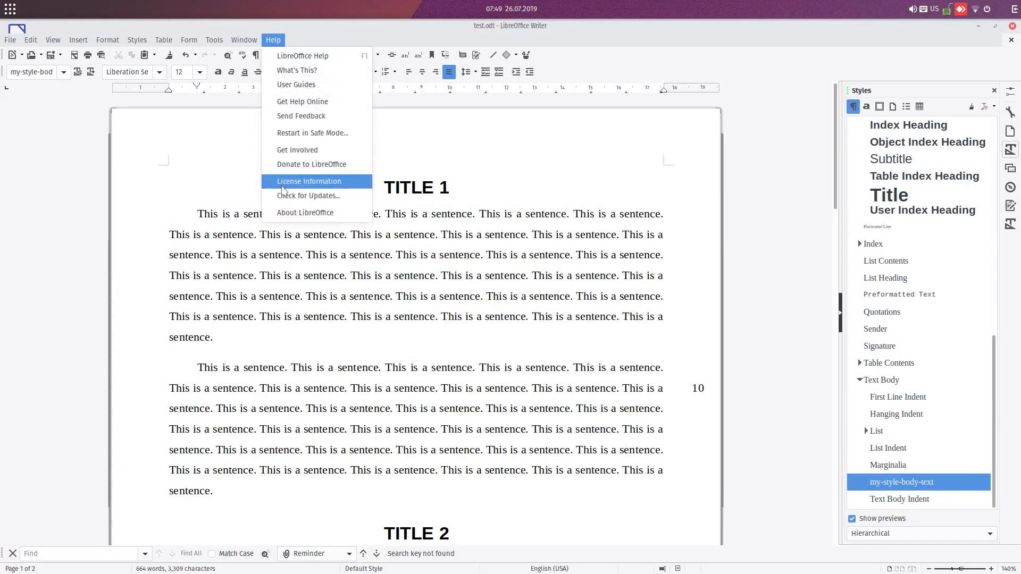
left_click(305, 212)
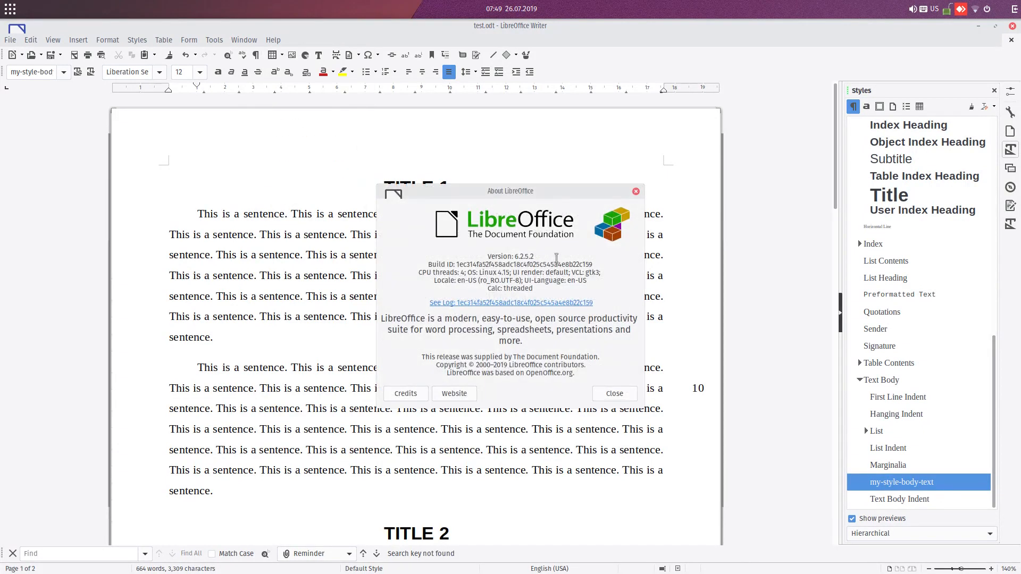